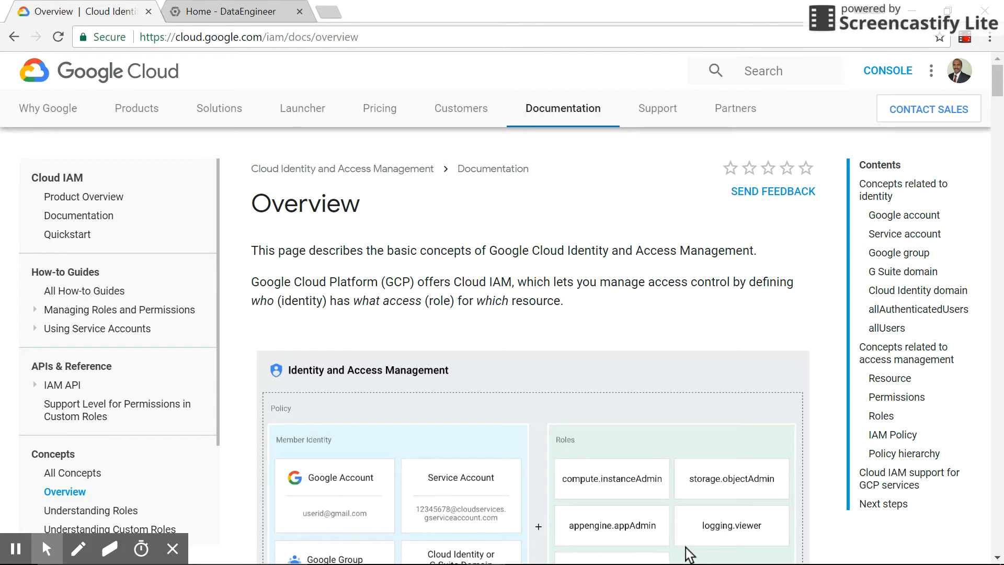
mouse_move(365, 384)
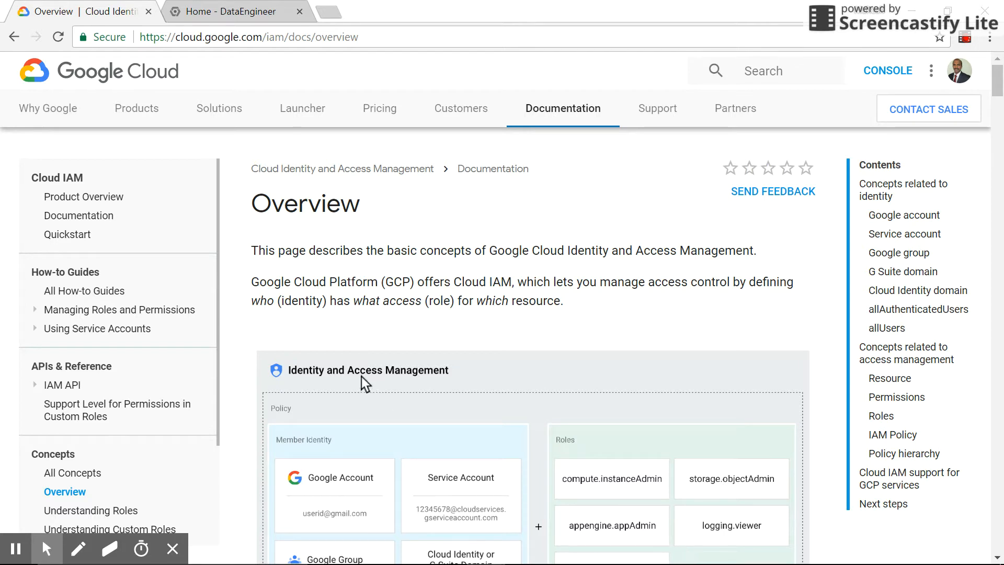
mouse_move(307, 308)
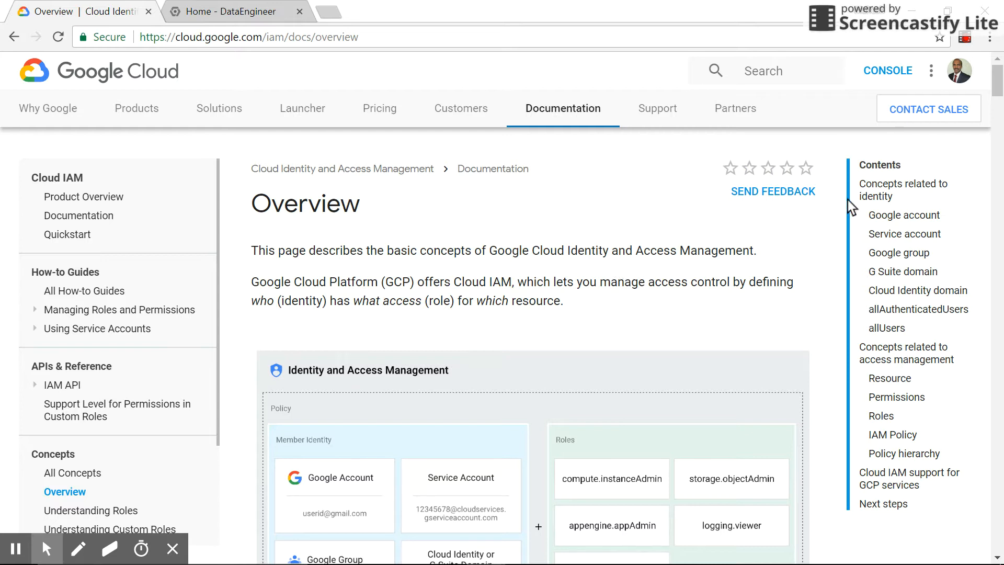
Step: Scroll the IAM Overview past the Google account, Roles and IAM Policy sections to Policy hierarchy
scroll("down", 3)
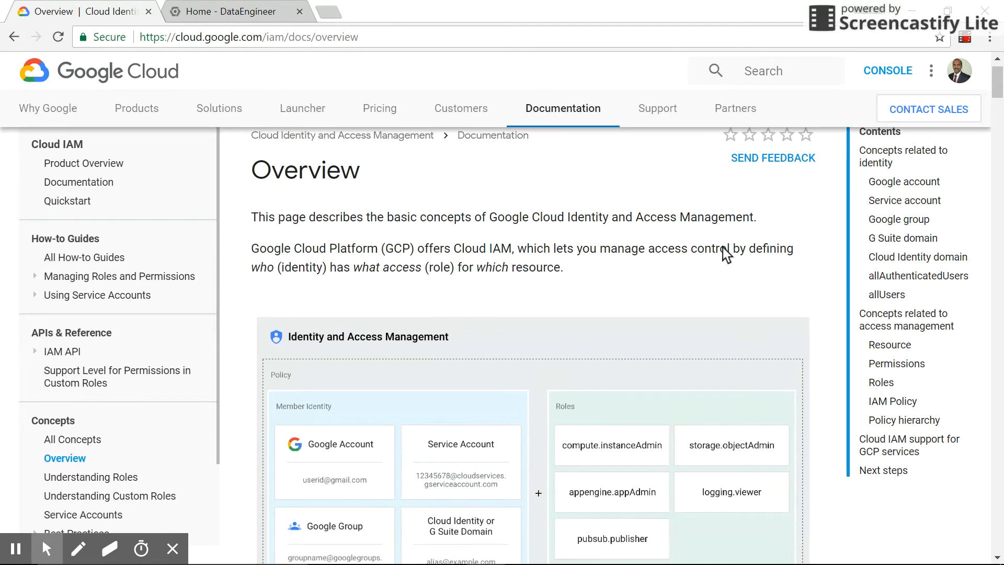
scroll("down", 3)
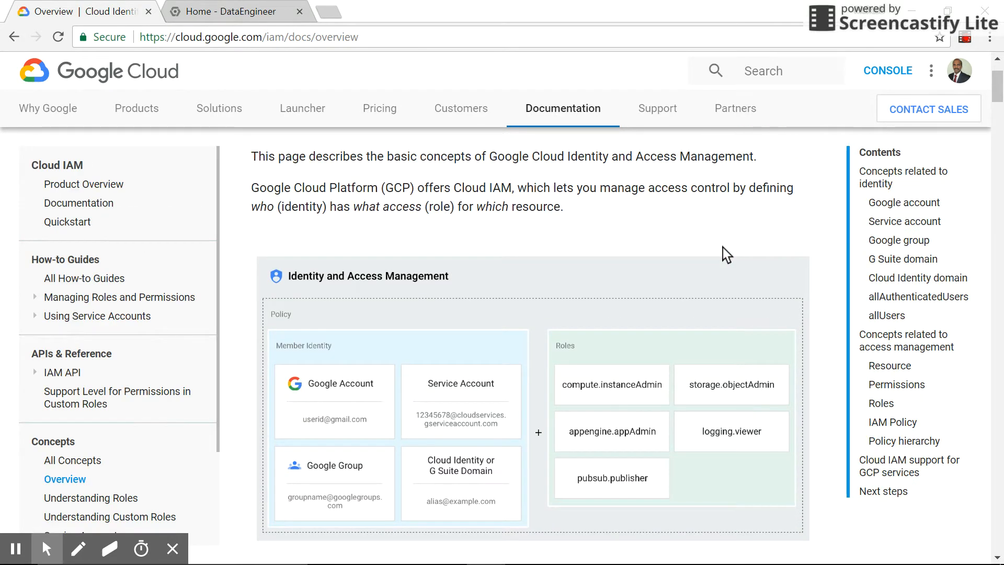
mouse_move(349, 392)
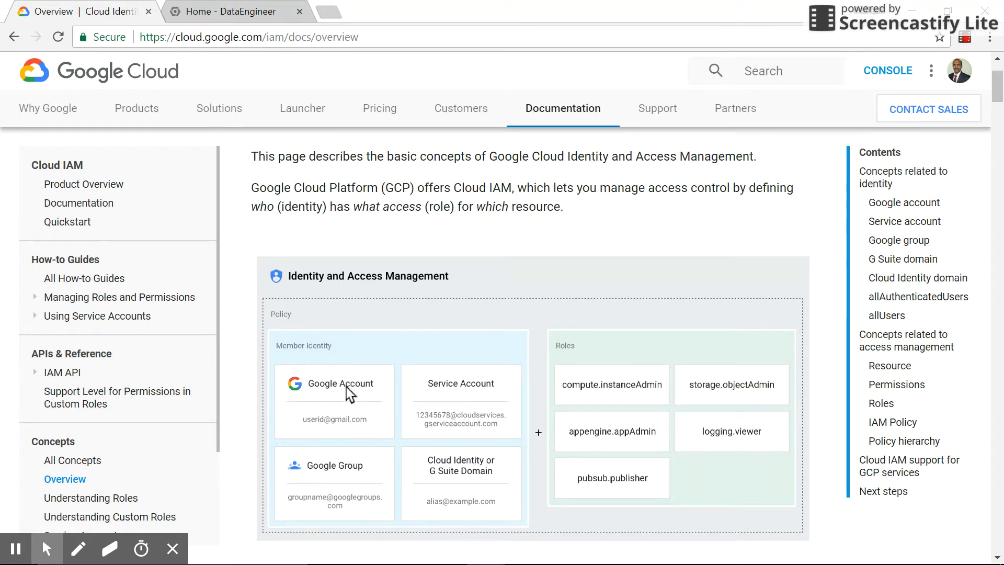
mouse_move(453, 395)
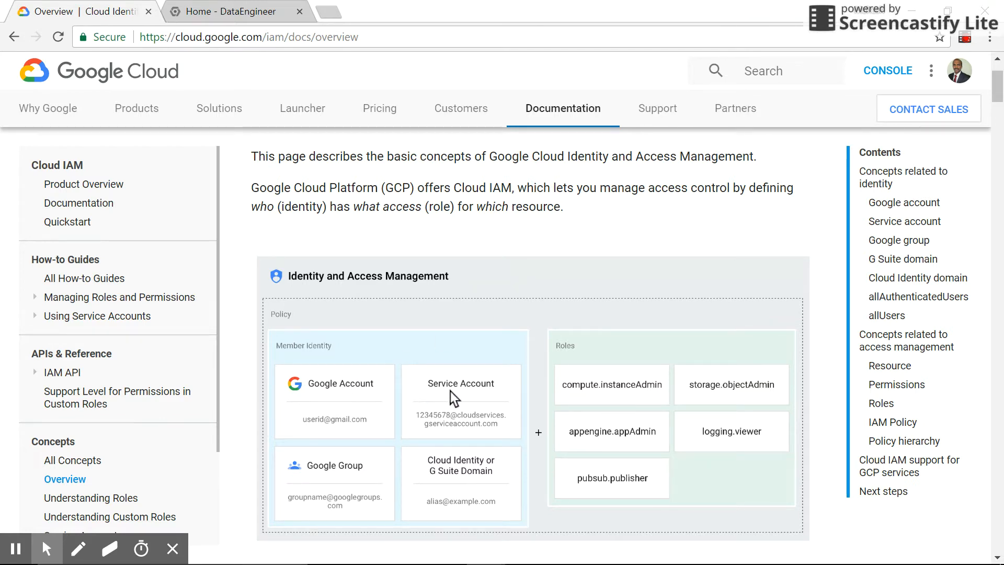
mouse_move(487, 458)
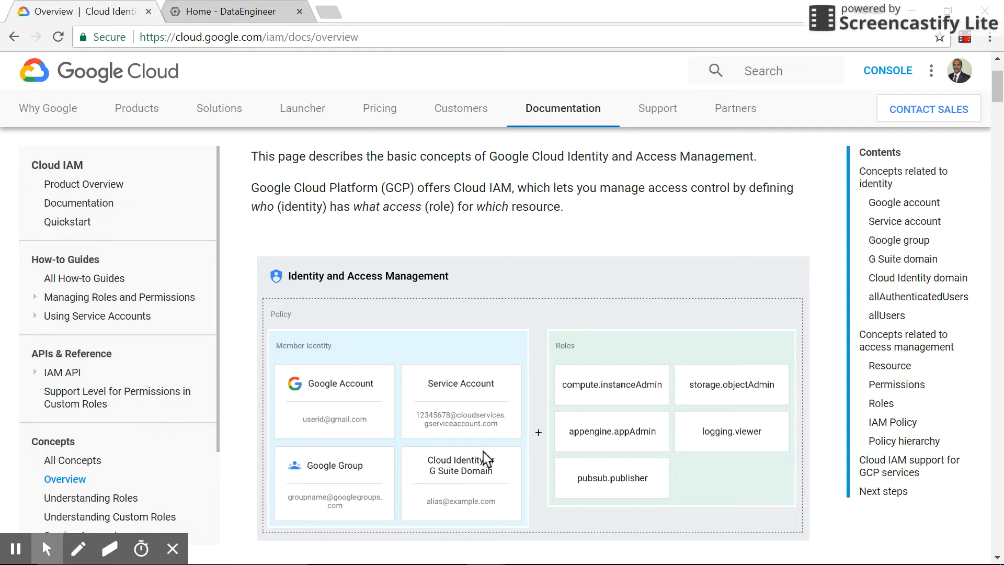
mouse_move(625, 388)
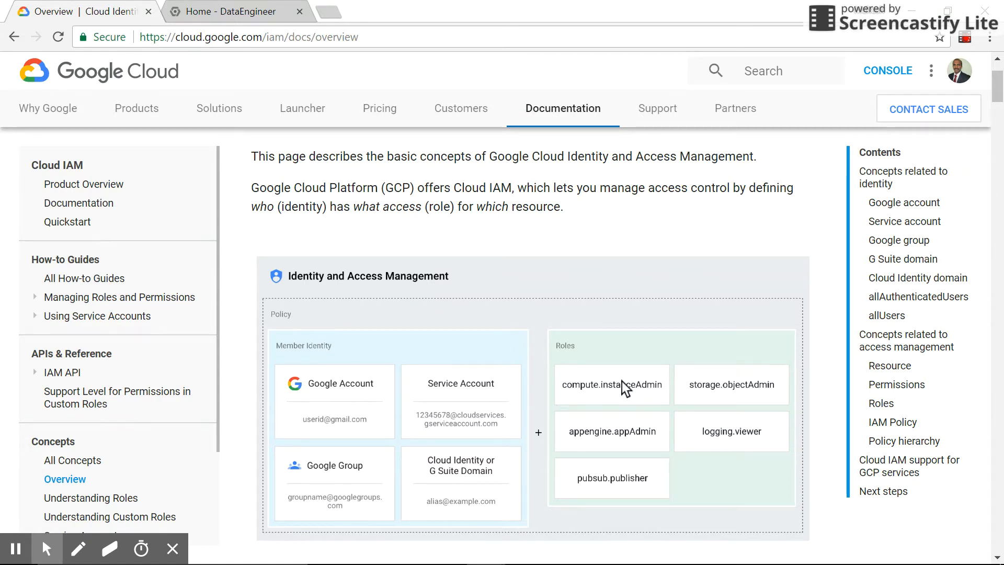
scroll("down", 3)
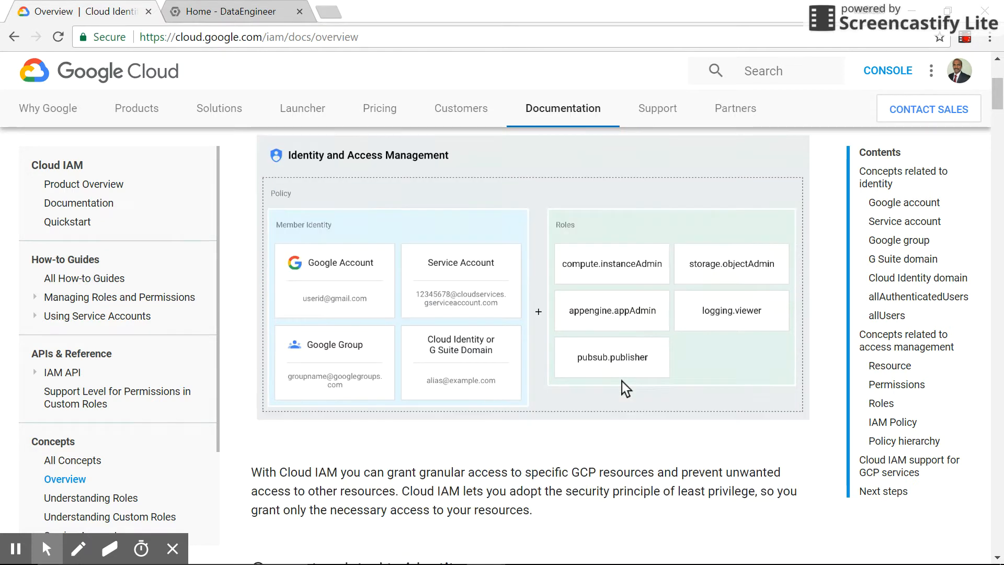
scroll("down", 3)
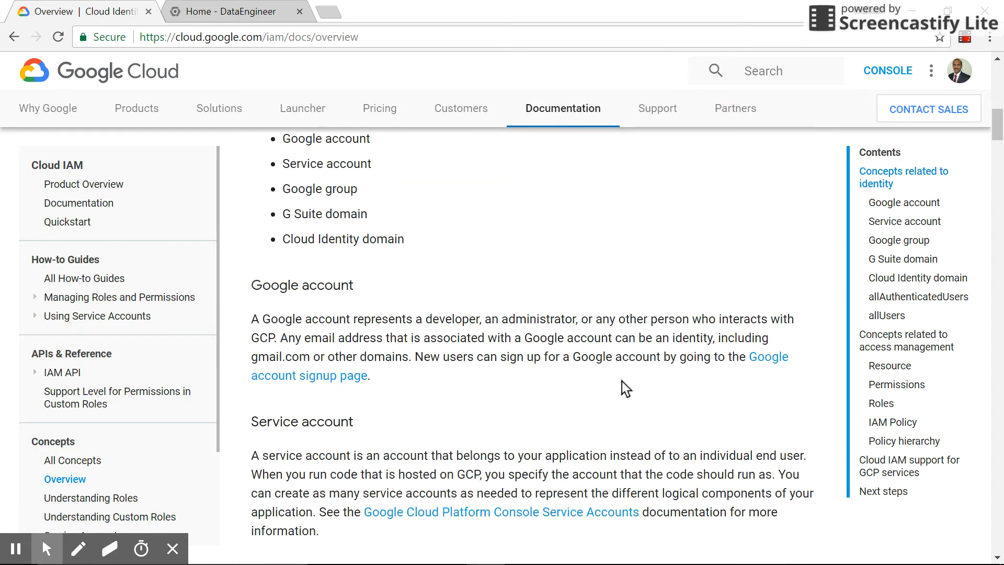
scroll("down", 3)
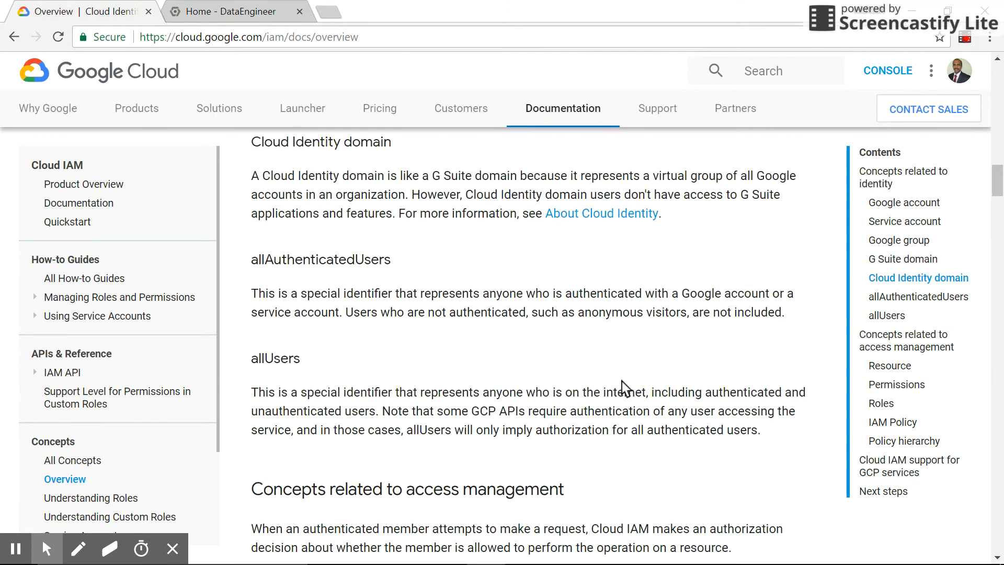
scroll("down", 3)
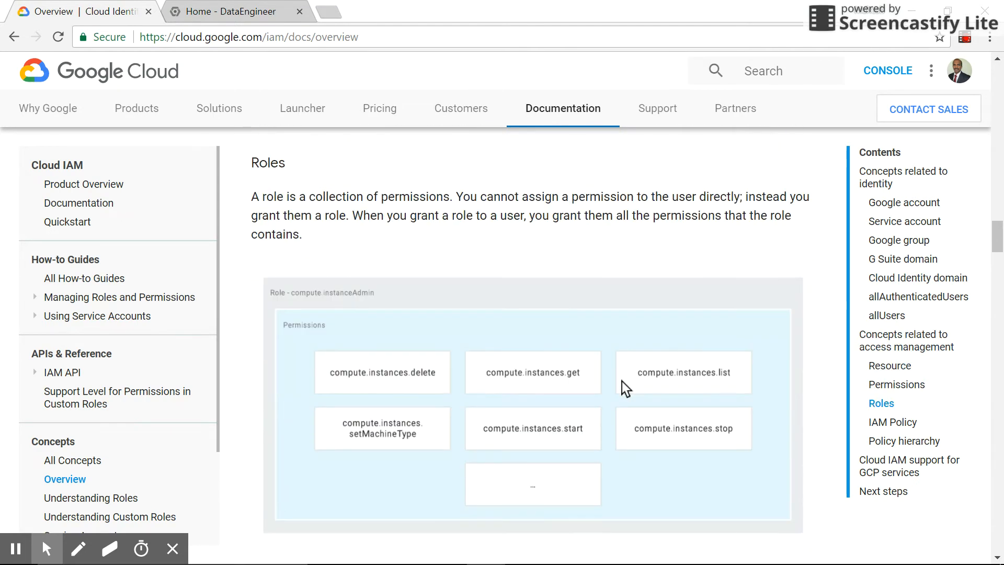
scroll("down", 3)
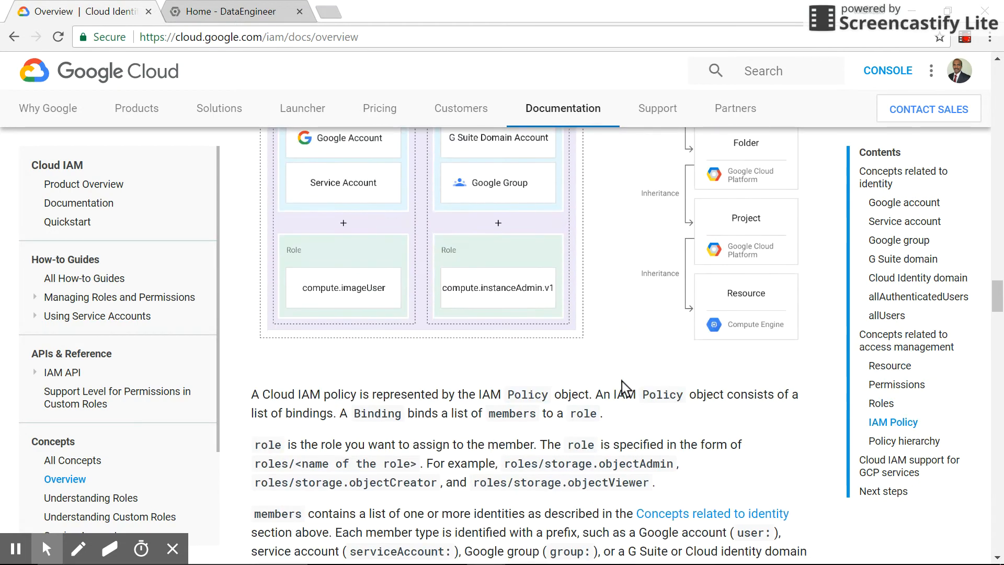
scroll("up", 3)
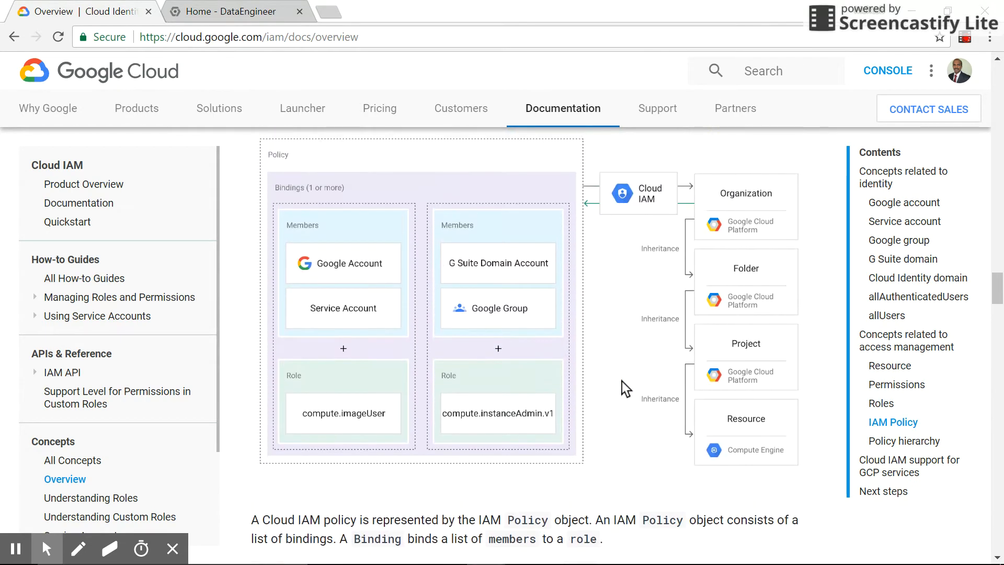
mouse_move(749, 230)
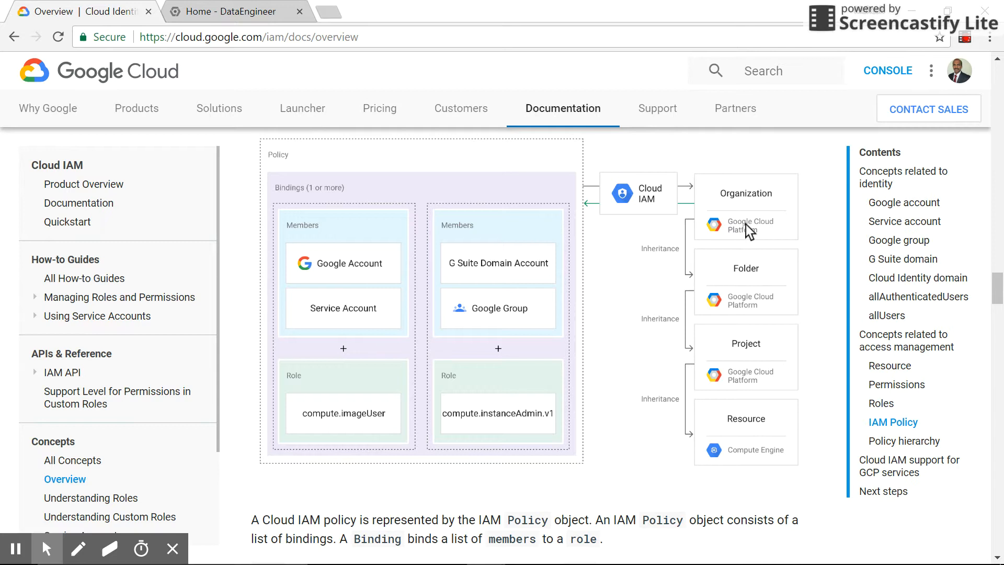
mouse_move(759, 374)
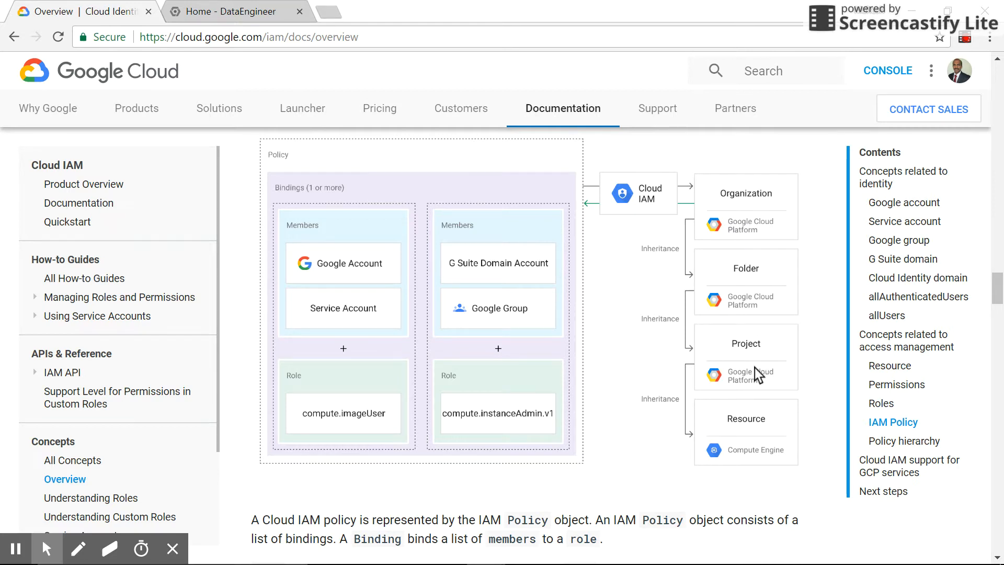
scroll("down", 3)
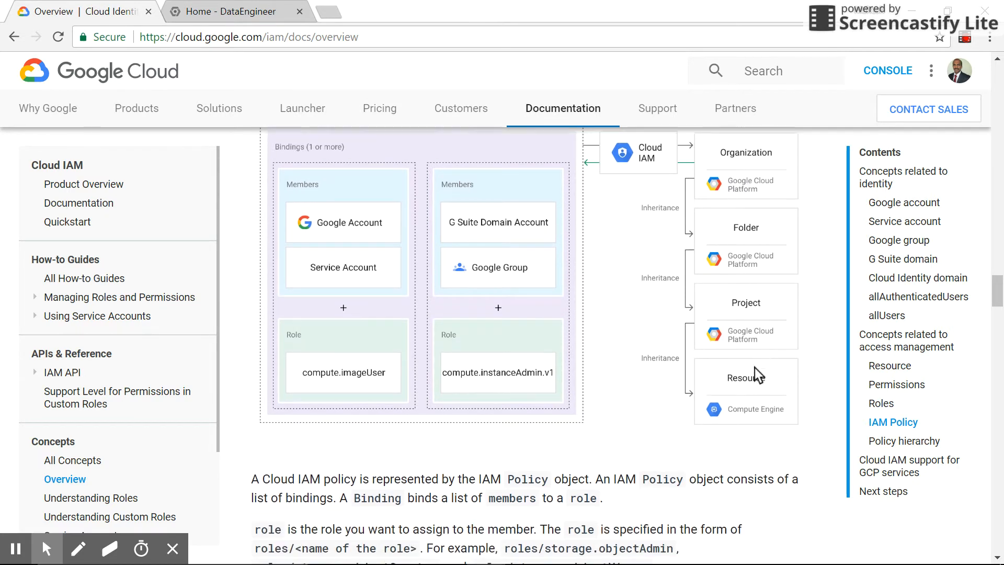
scroll("down", 3)
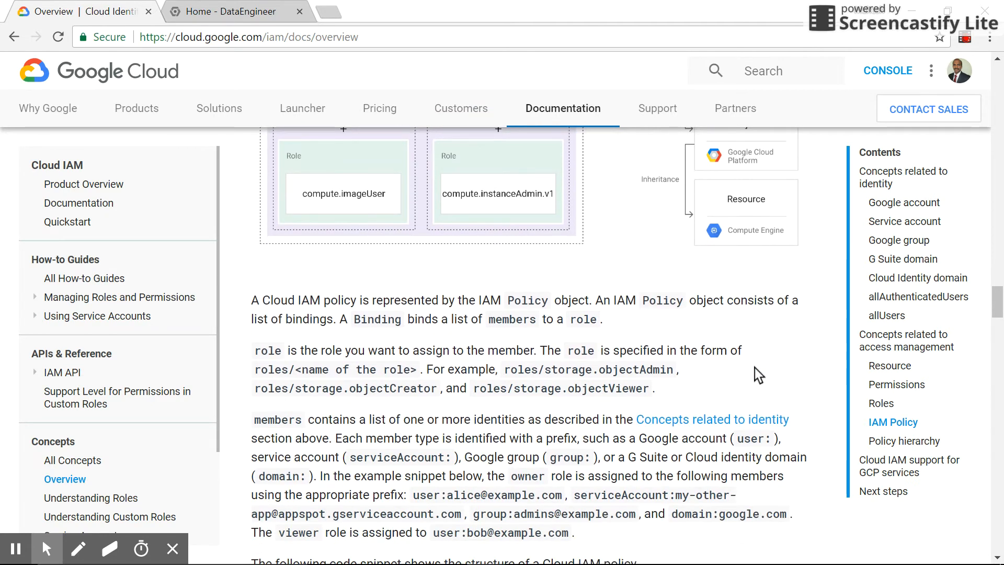
scroll("down", 3)
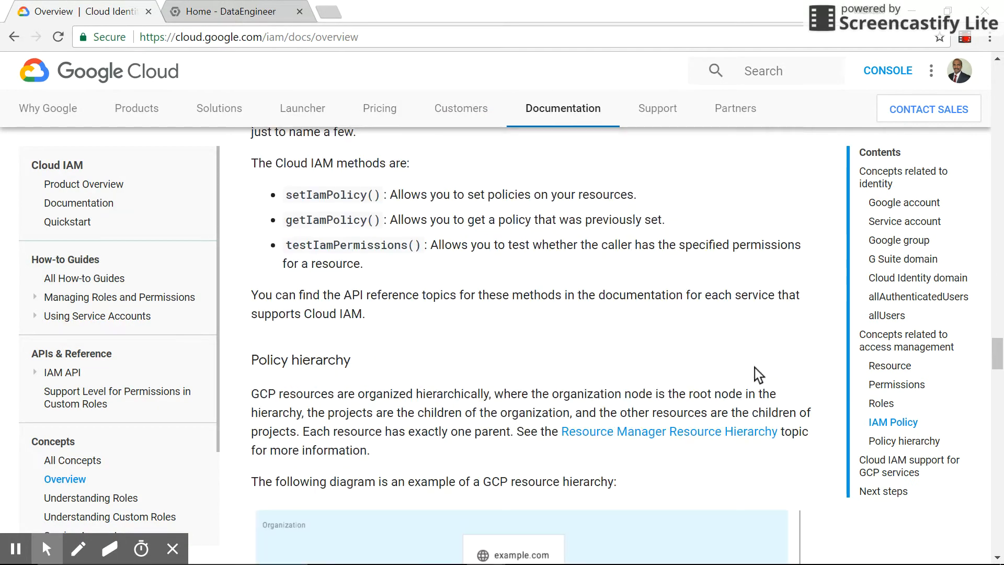
Step: Scroll through the GCP resource hierarchy diagram to the policy inheritance paragraphs
scroll("down", 3)
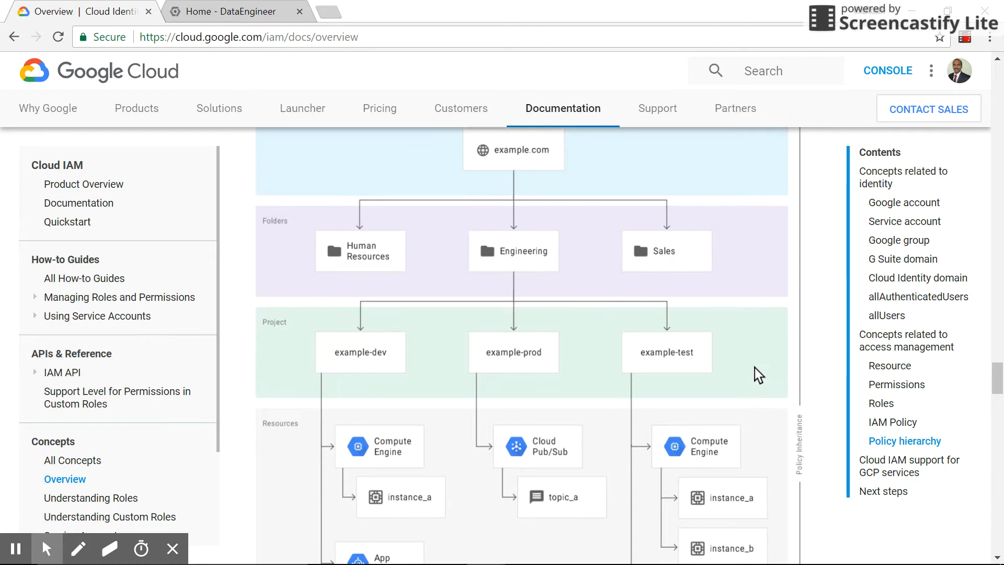
scroll("up", 3)
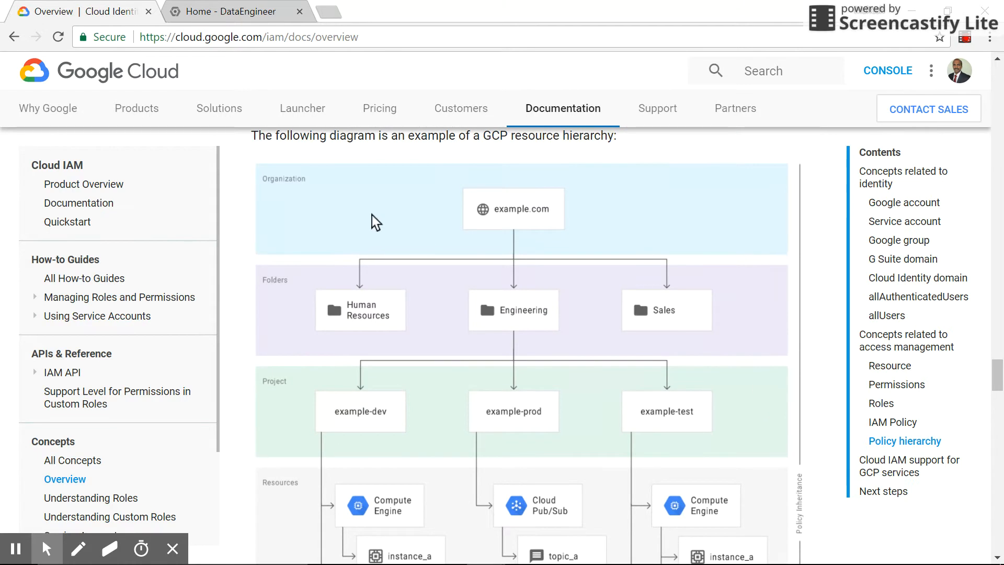
mouse_move(391, 311)
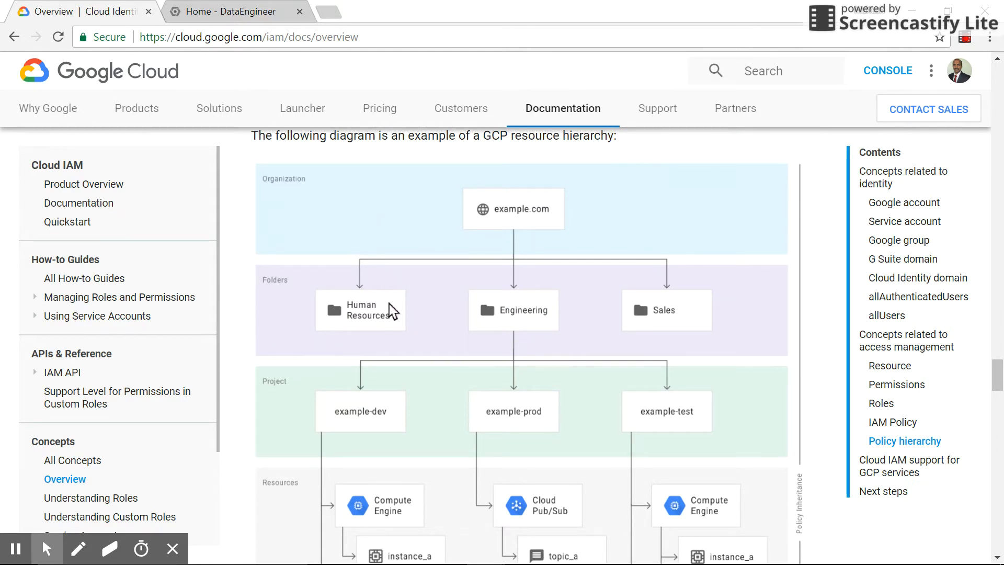
mouse_move(383, 405)
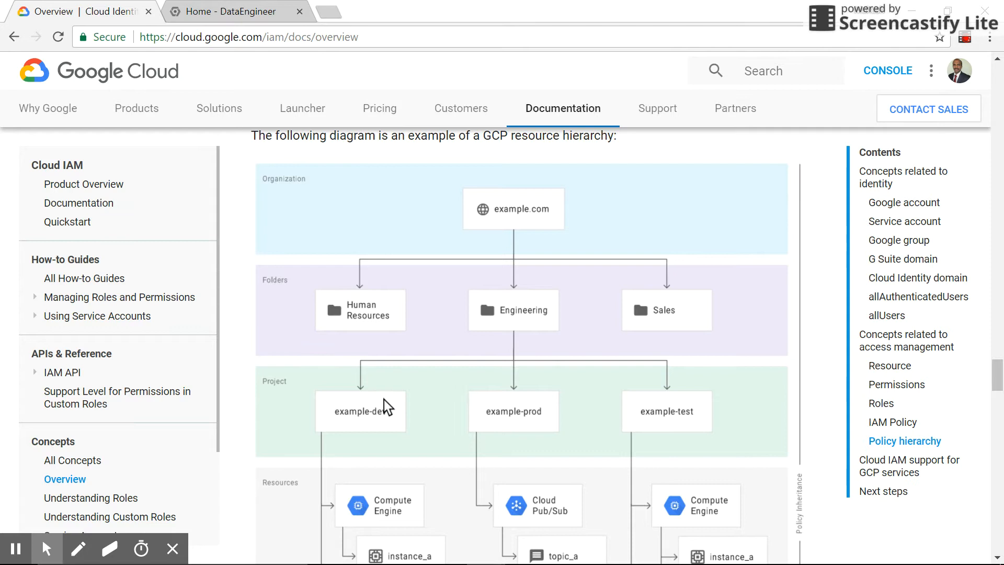
scroll("down", 3)
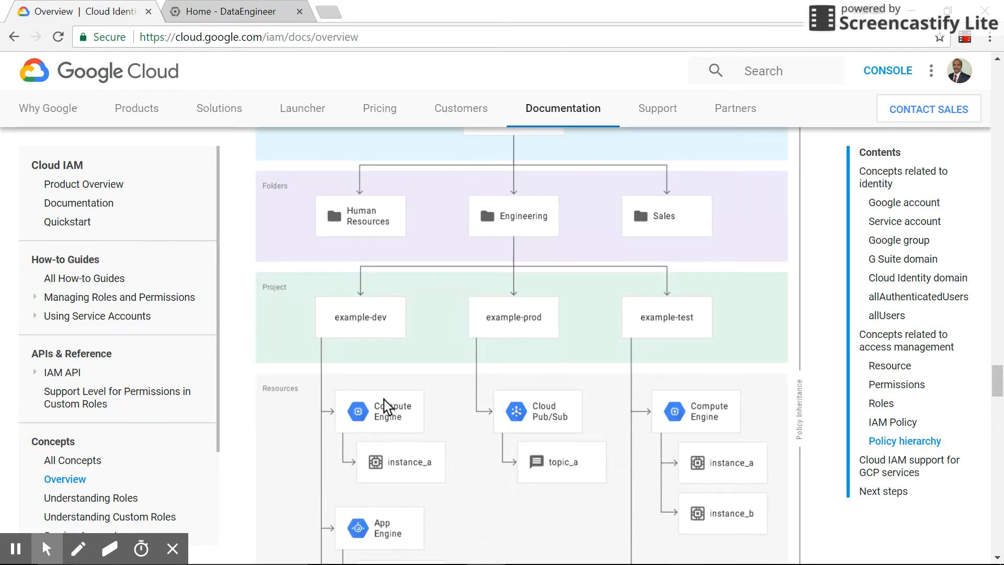
scroll("down", 3)
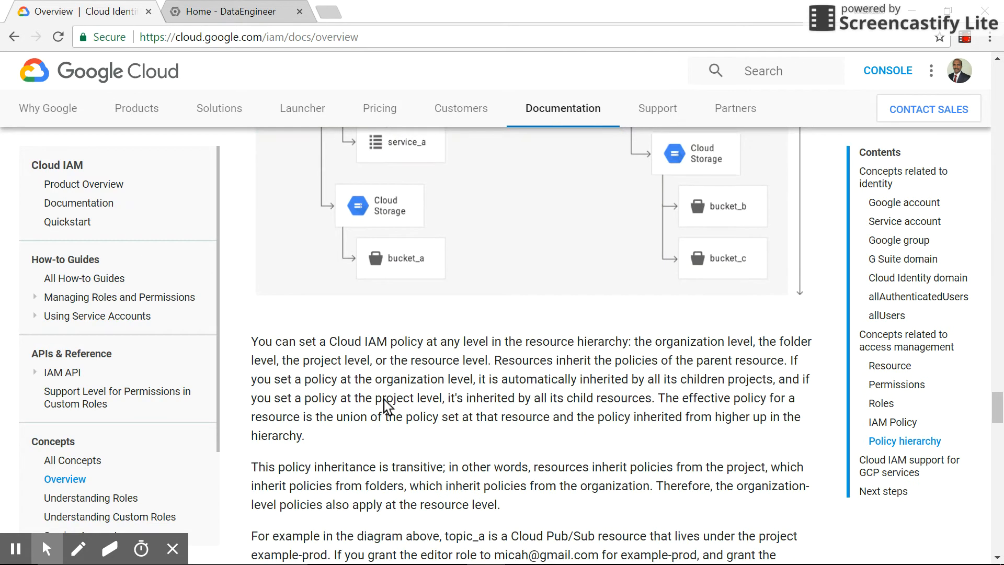
scroll("down", 3)
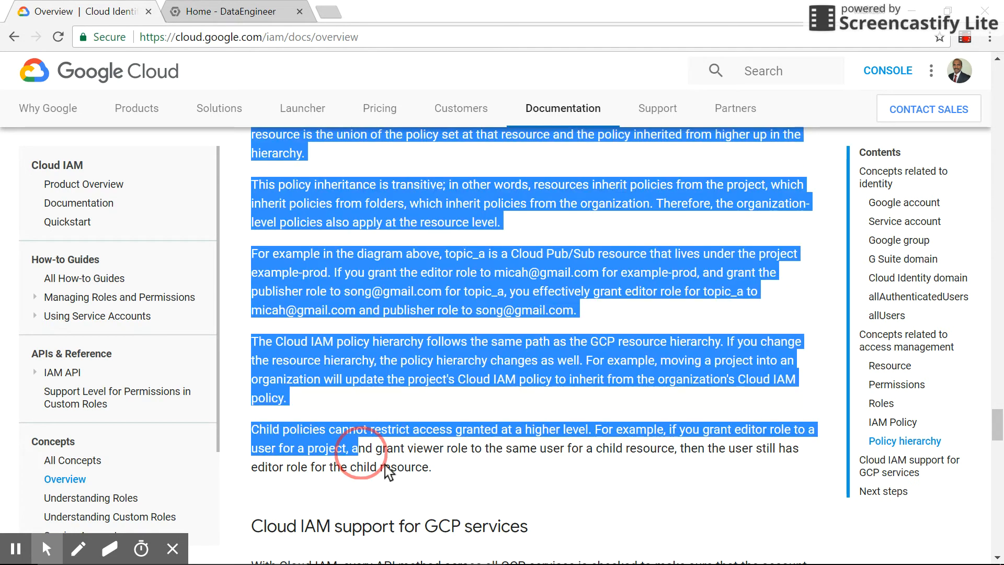
left_click(362, 449)
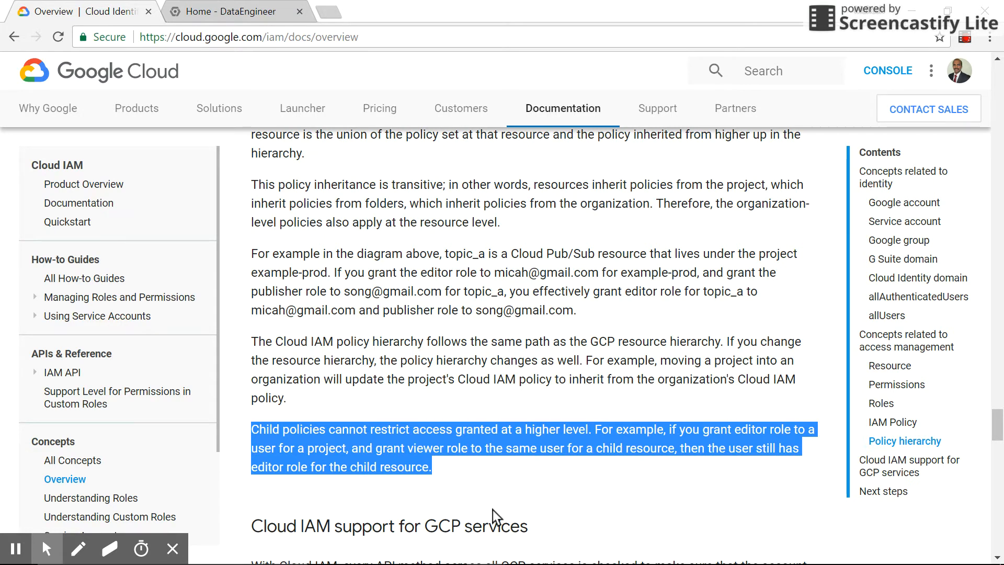
mouse_move(276, 455)
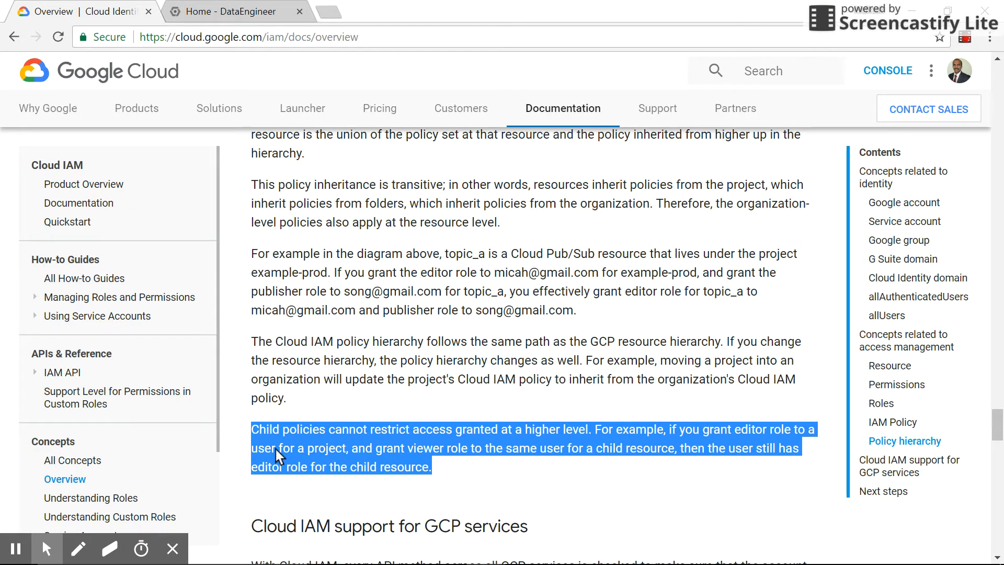
scroll("up", 3)
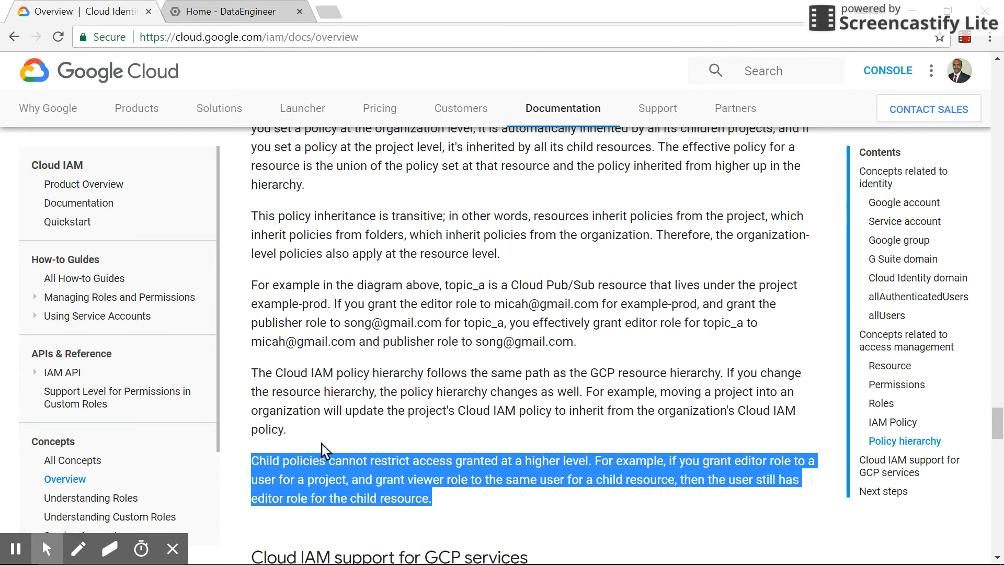
scroll("up", 3)
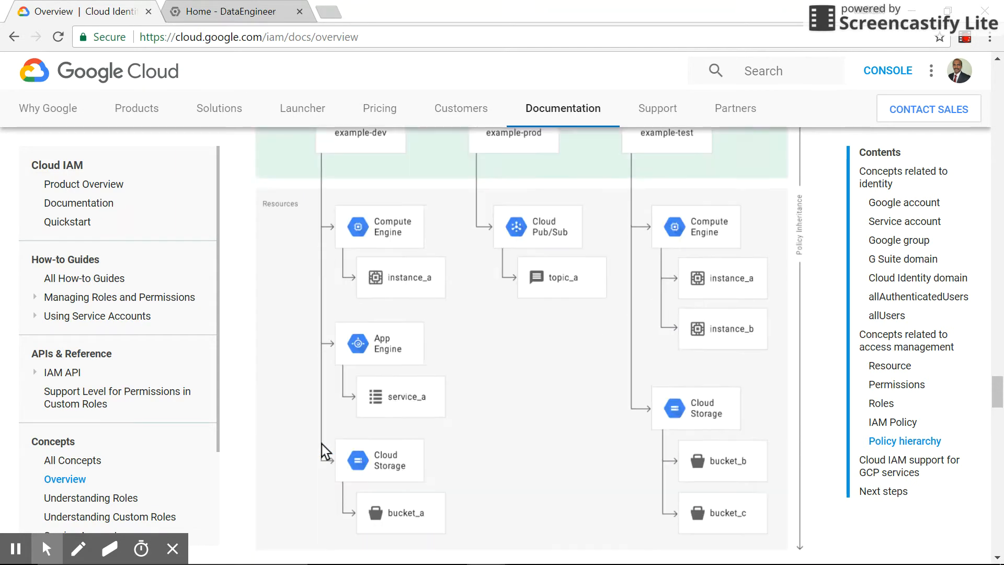
scroll("up", 3)
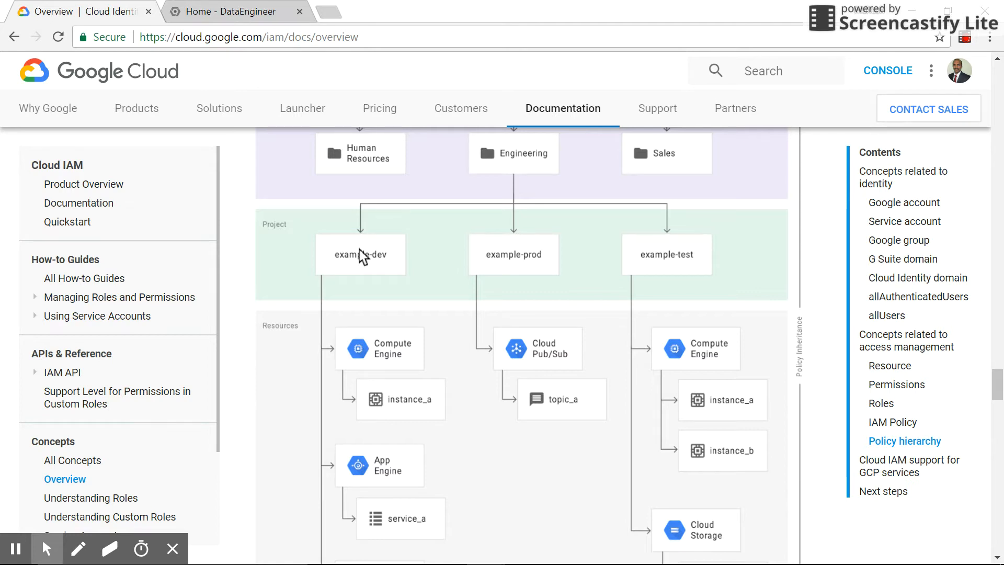
scroll("down", 3)
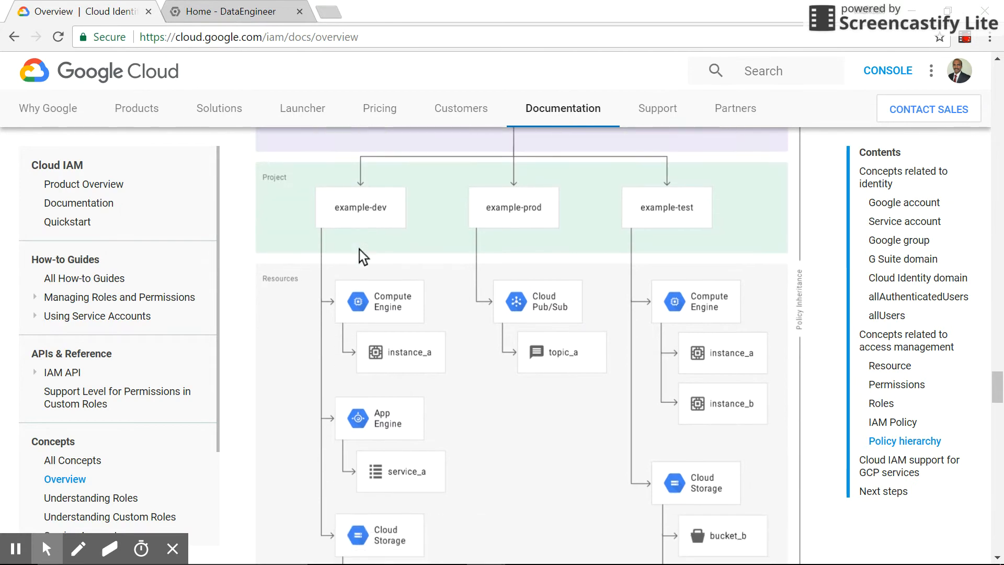
scroll("down", 3)
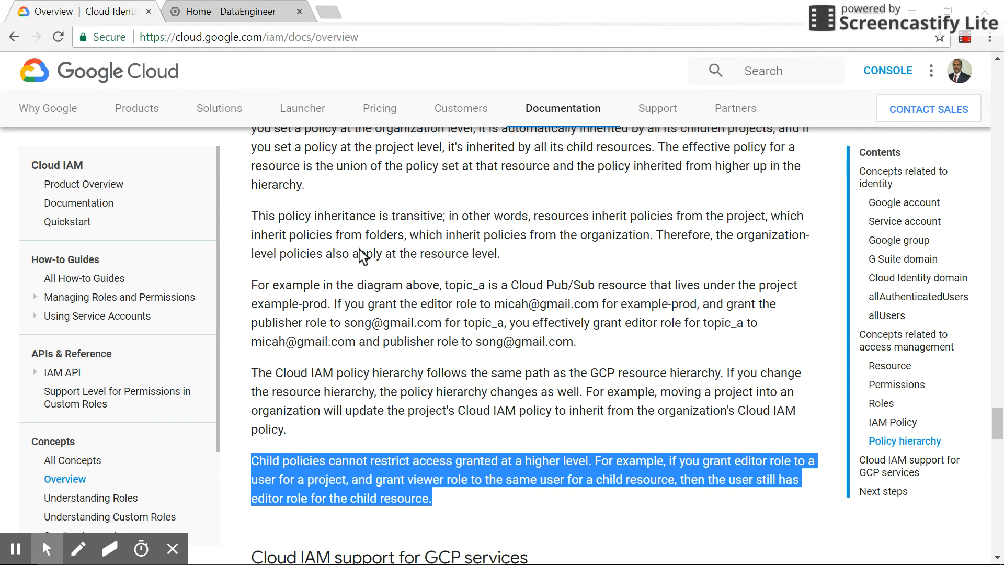
mouse_move(383, 489)
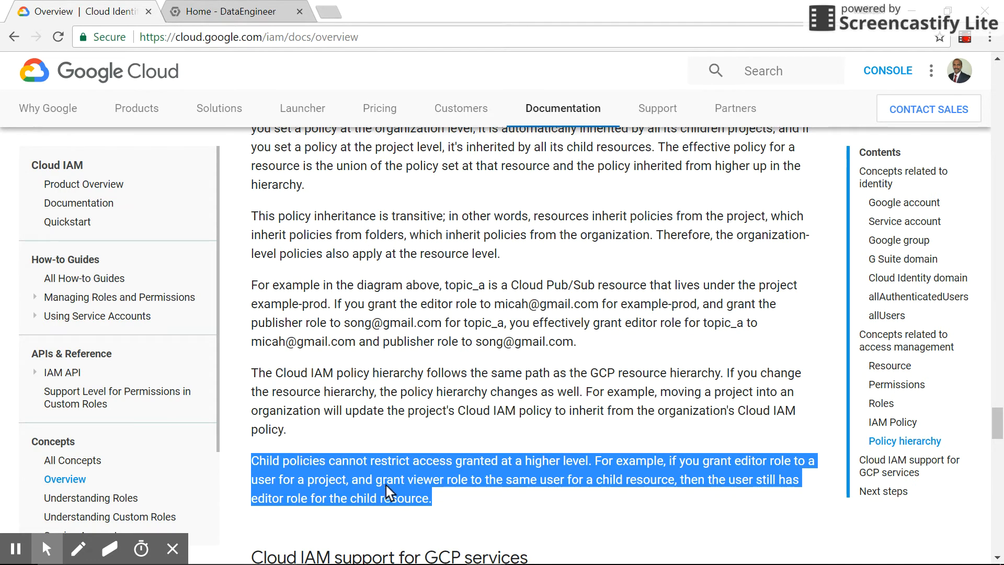
mouse_move(444, 495)
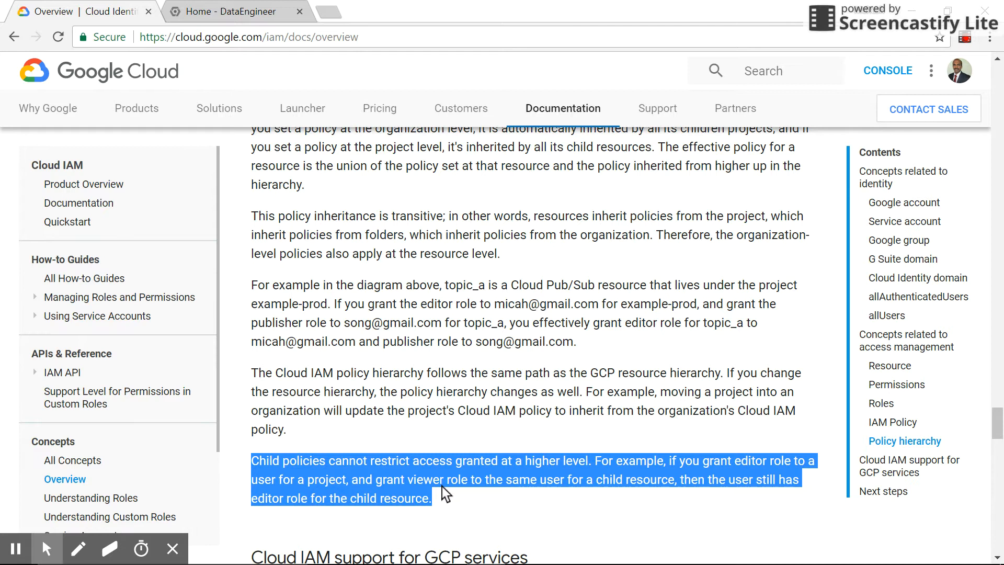
scroll("down", 3)
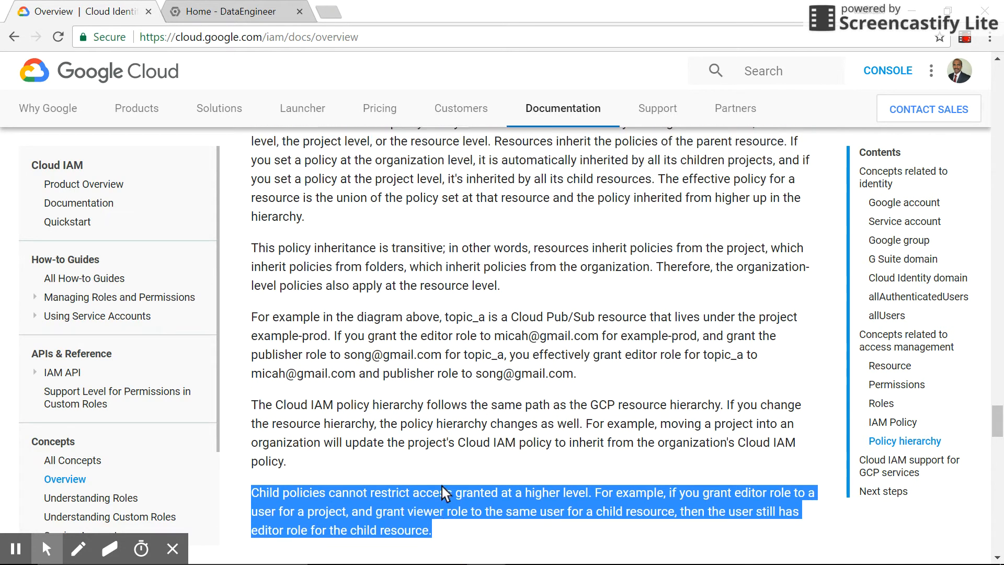
scroll("up", 3)
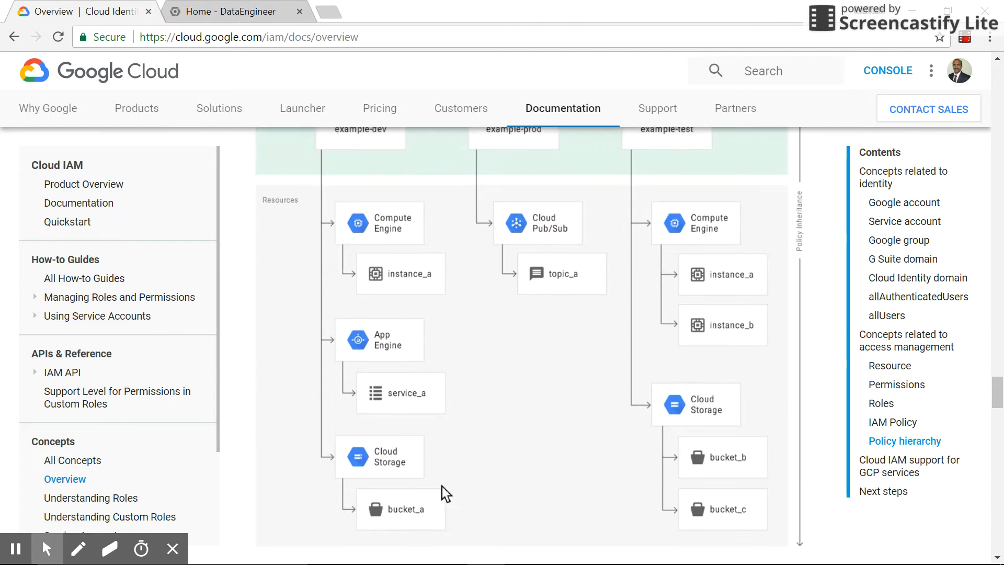
mouse_move(714, 421)
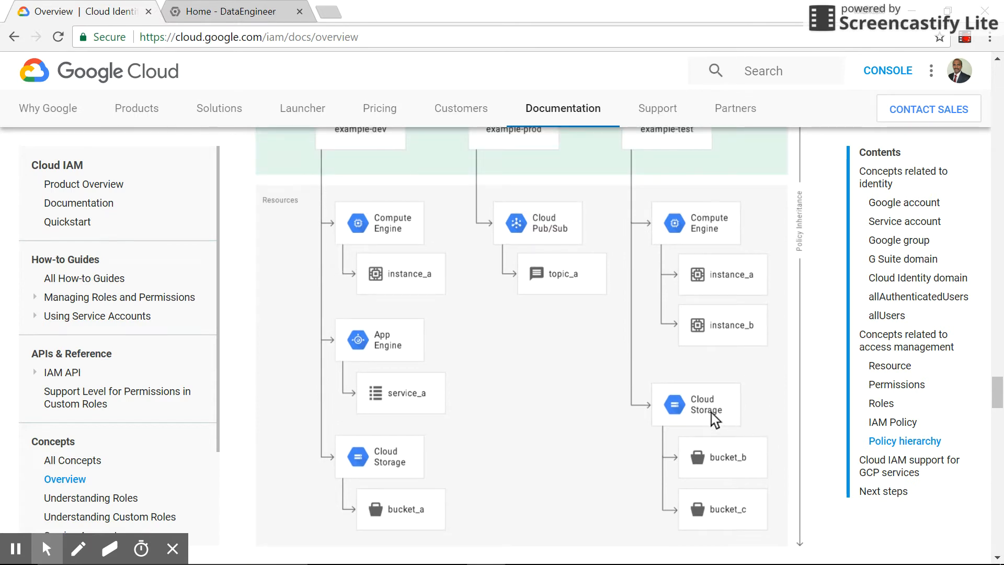
mouse_move(690, 402)
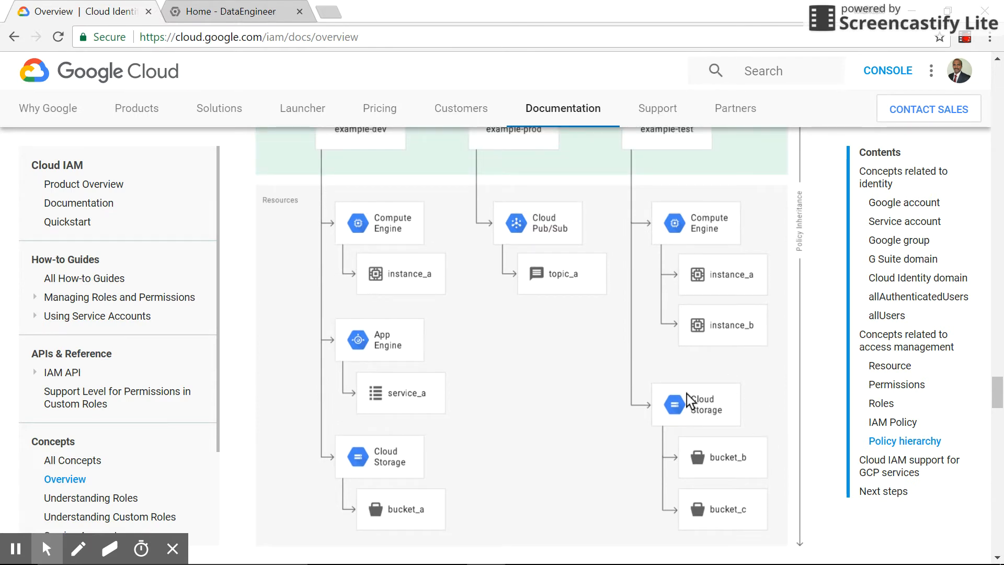
mouse_move(691, 413)
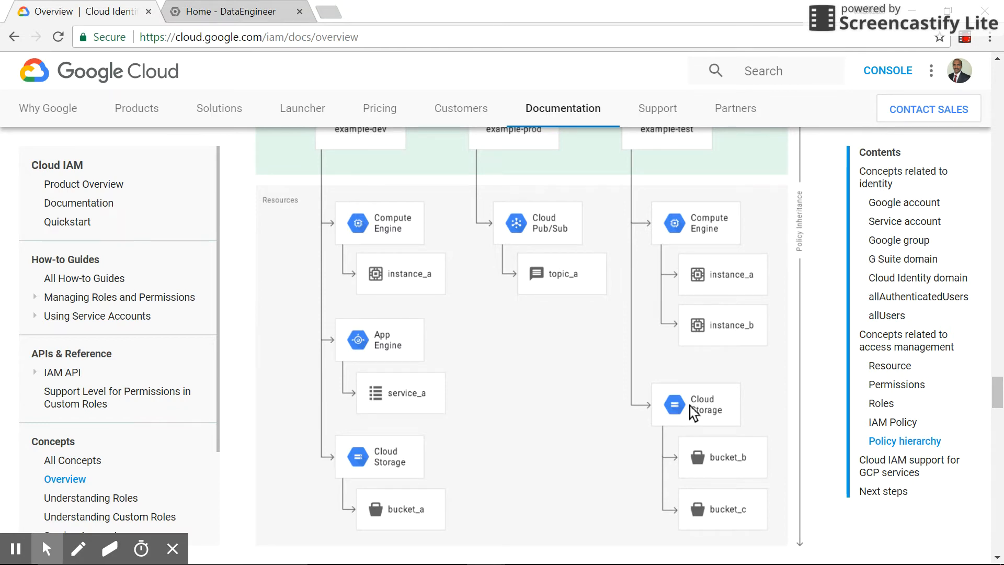
scroll("down", 3)
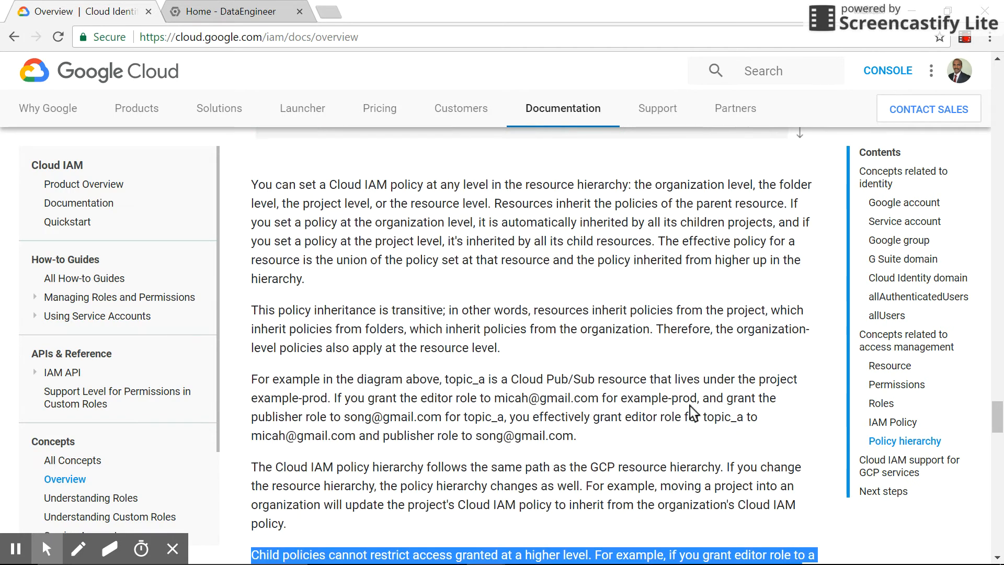
scroll("down", 3)
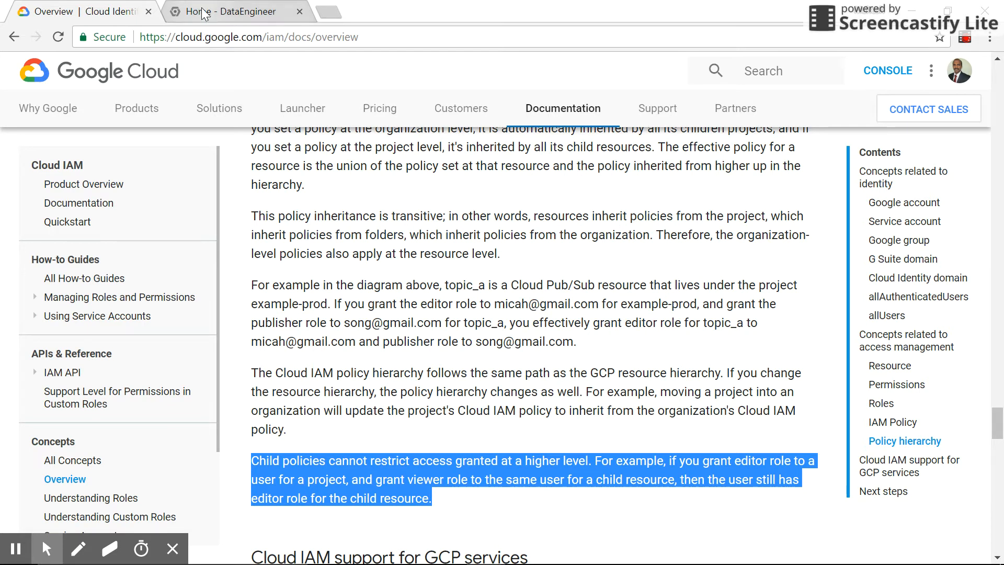
Step: Return to the DataEngineer console, navigate to IAM & admin > IAM and start adding a member
left_click(230, 12)
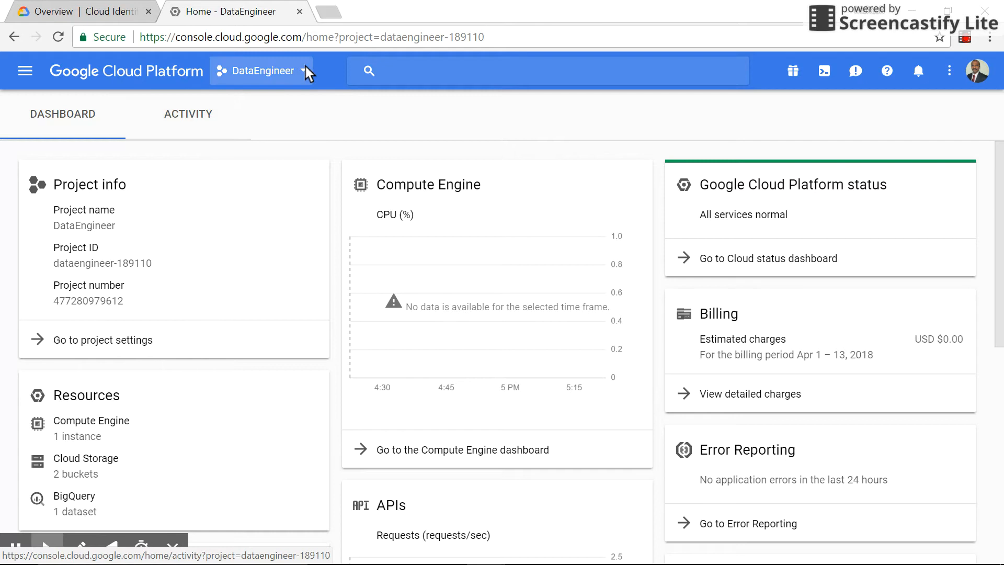
mouse_move(24, 70)
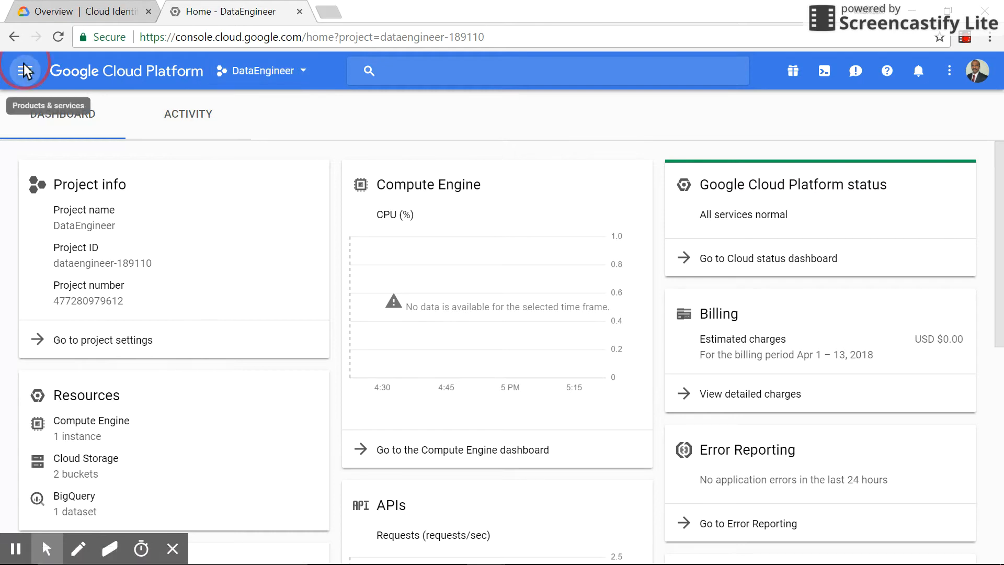
left_click(26, 70)
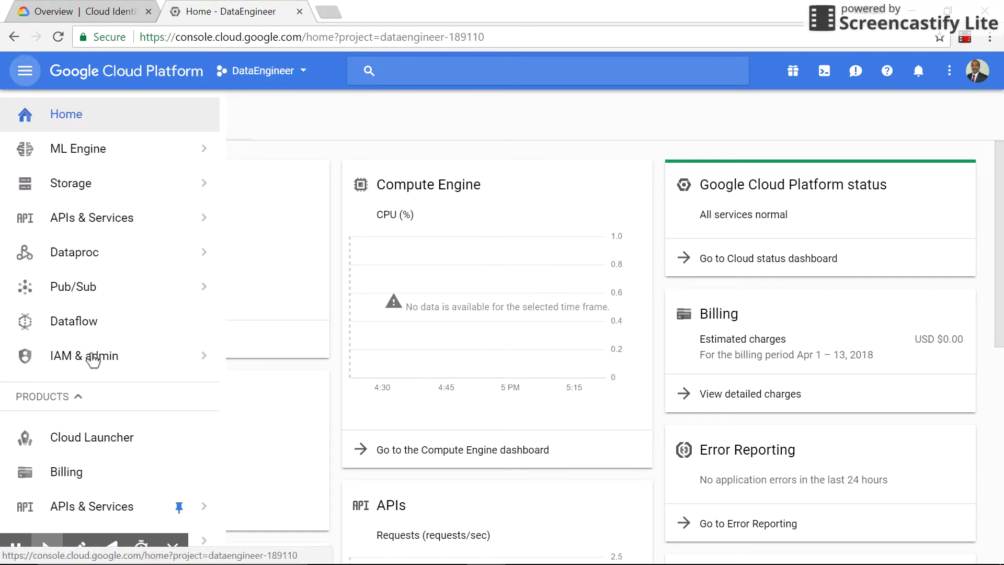
left_click(84, 356)
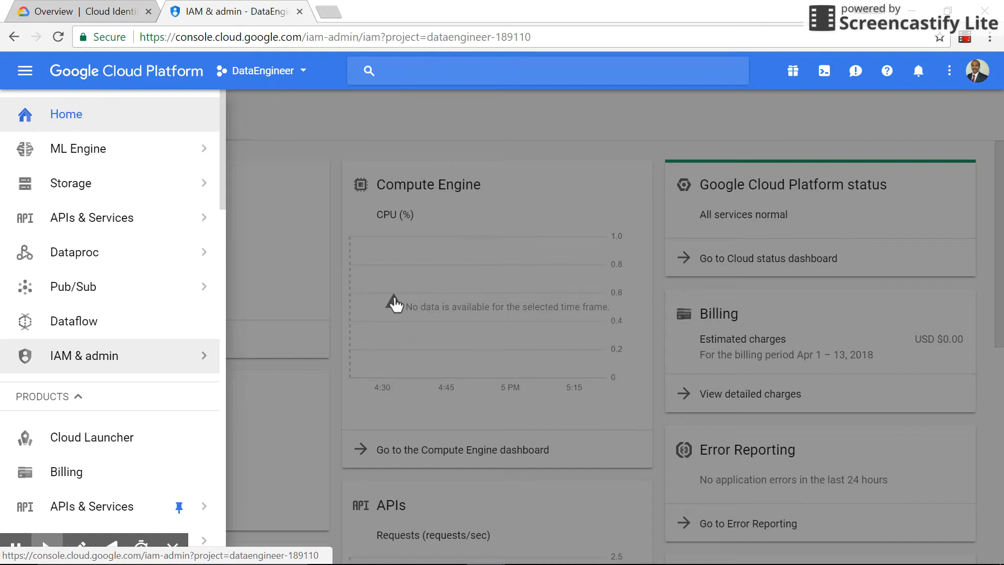
left_click(84, 356)
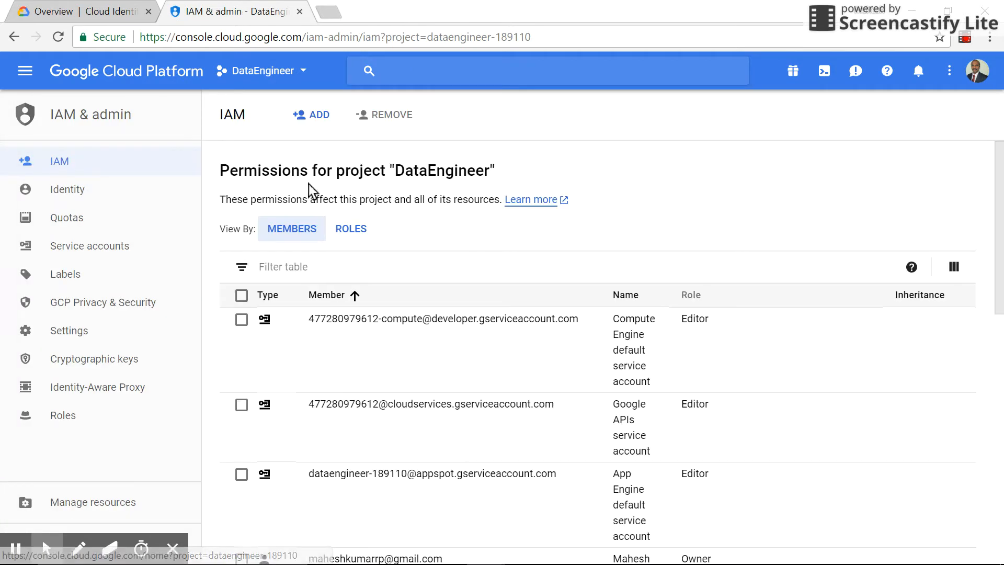
left_click(25, 70)
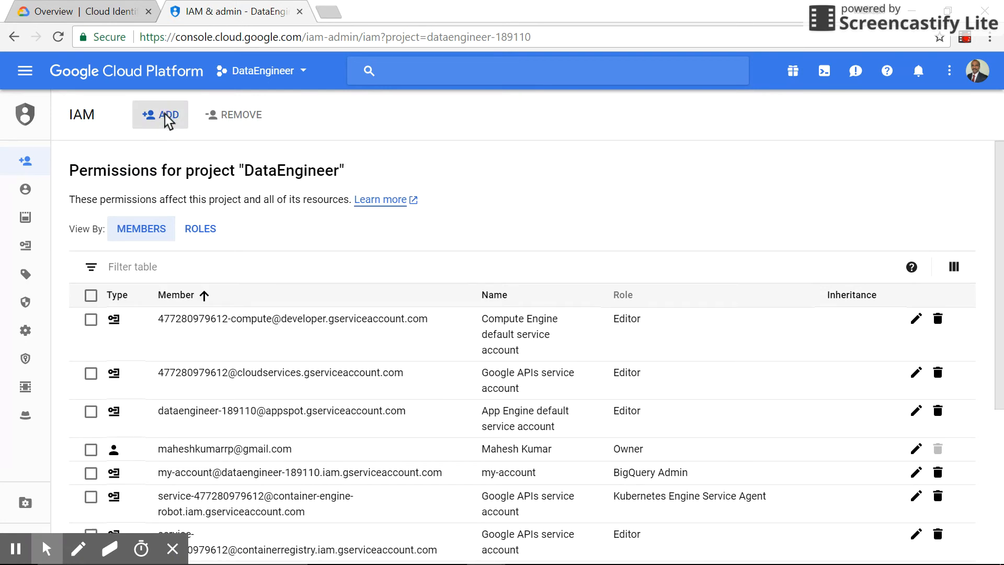
left_click(160, 115)
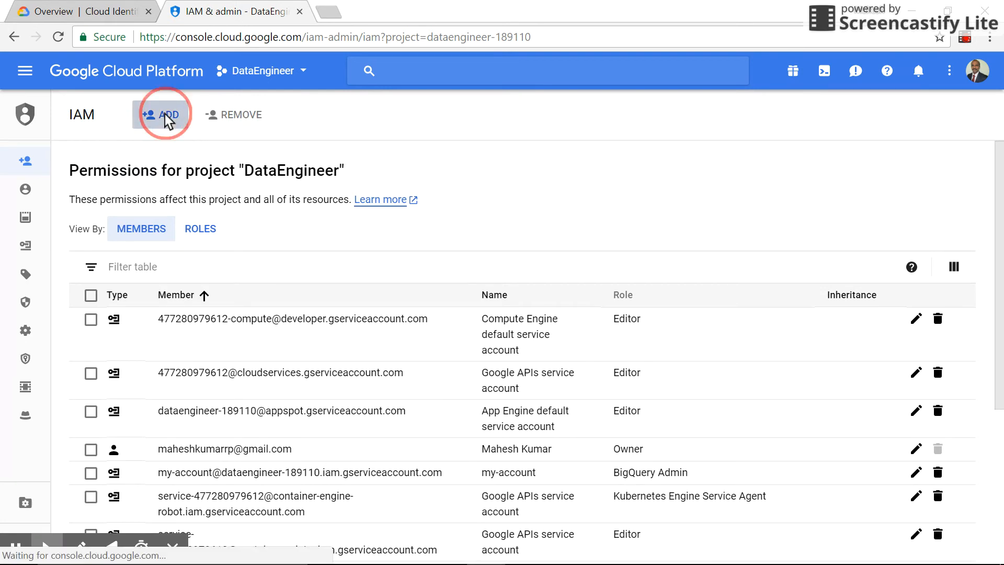
left_click(162, 115)
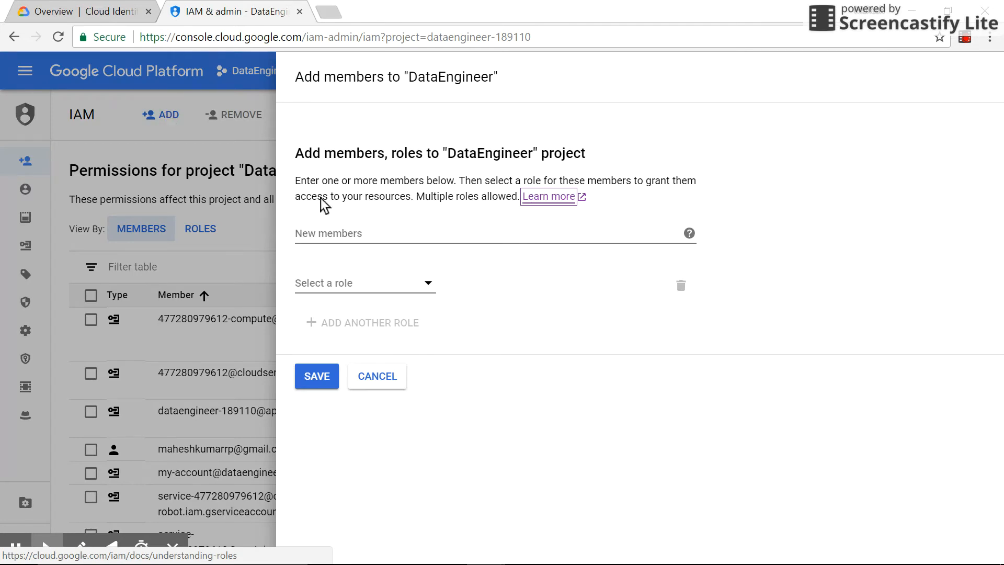
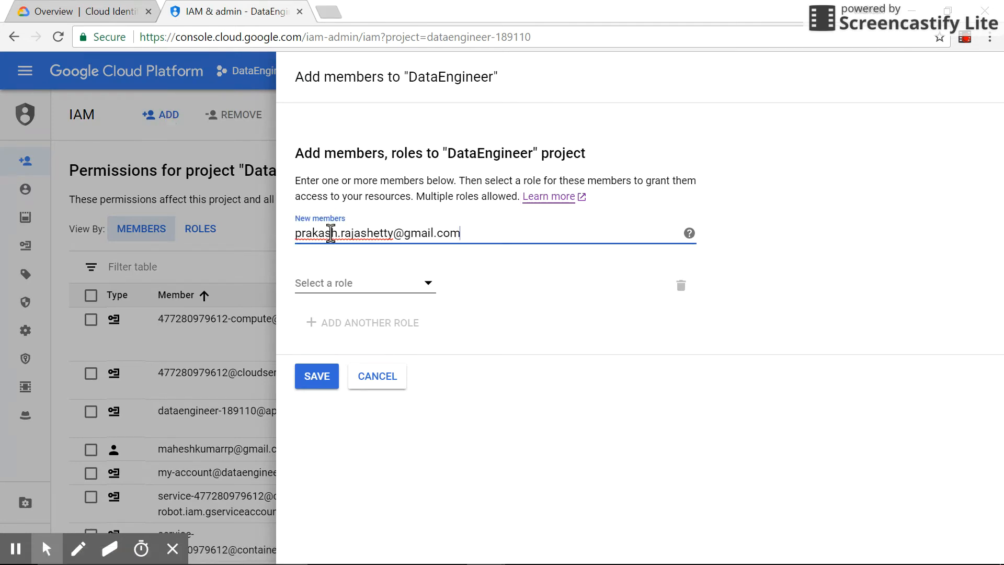
left_click(364, 283)
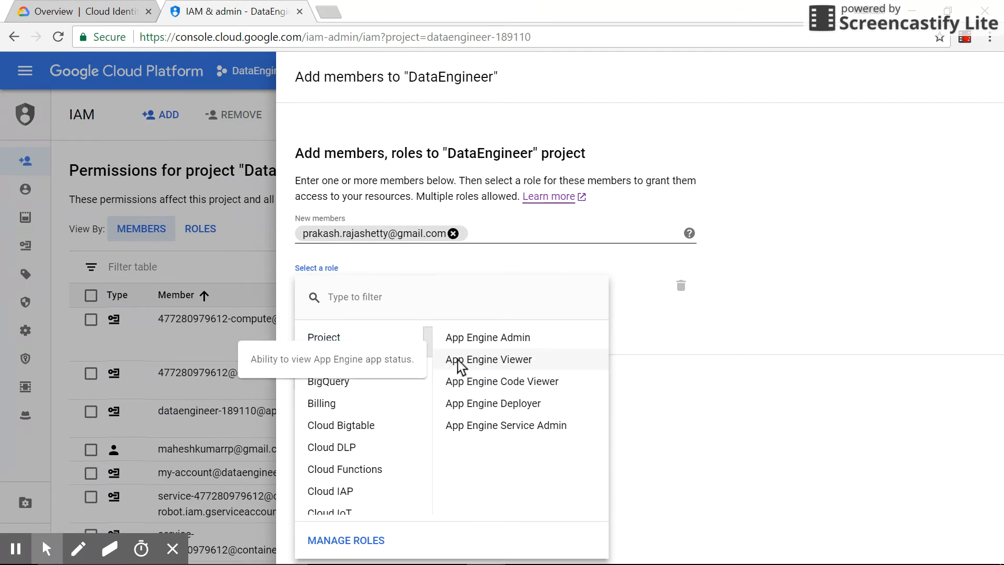
mouse_move(333, 359)
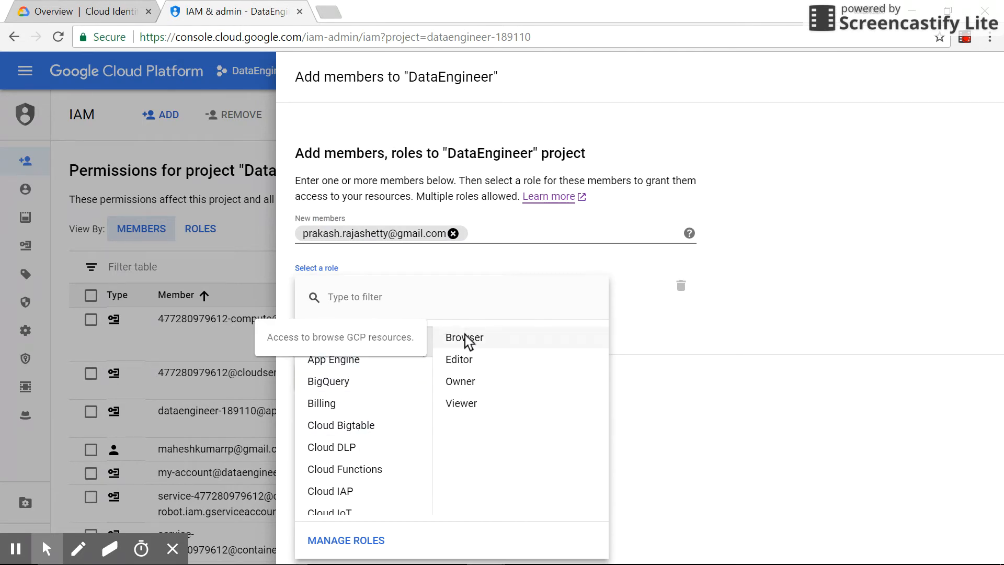
left_click(458, 359)
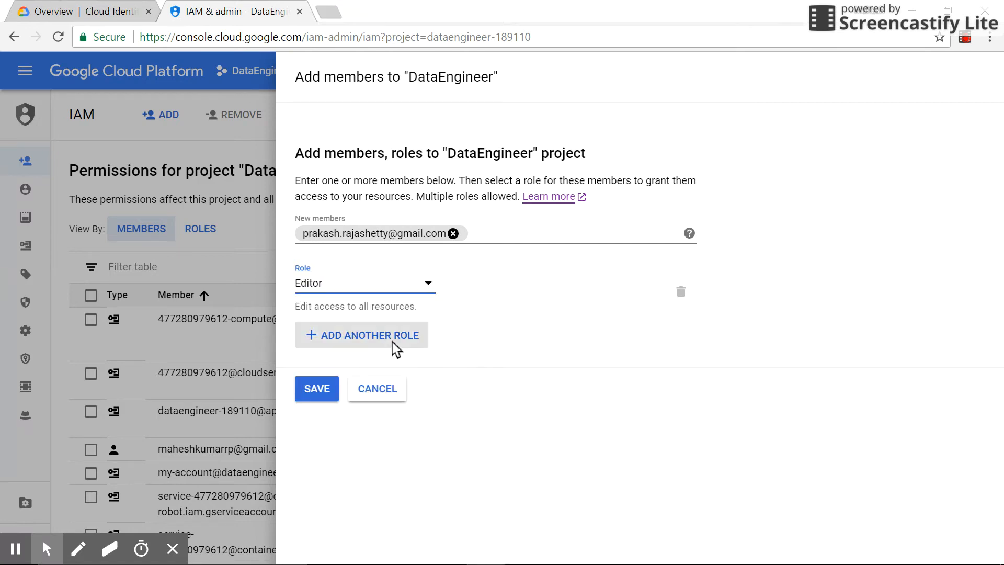
Step: Add a second role, Storage > Storage Object Viewer, for the new member
left_click(361, 335)
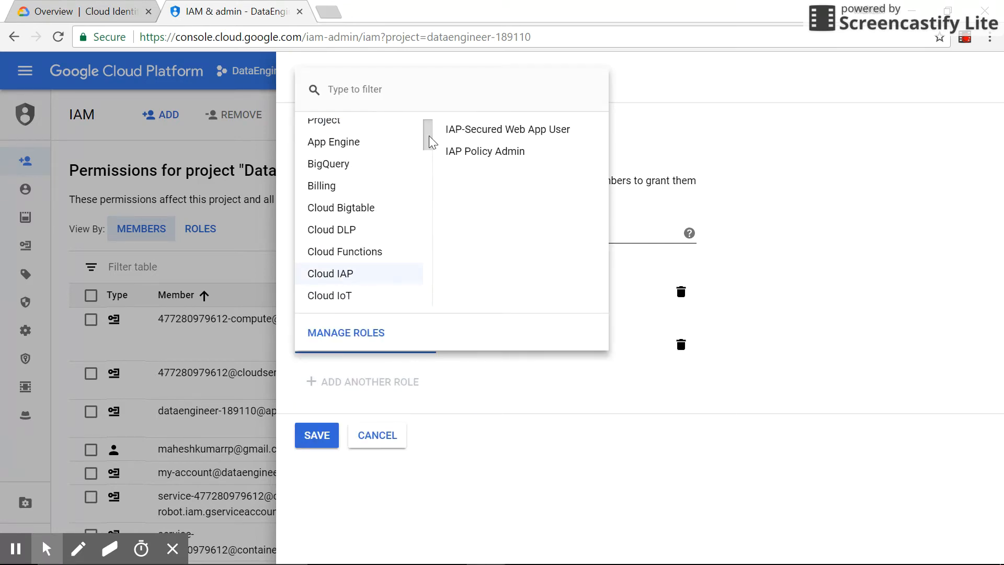
scroll("down", 3)
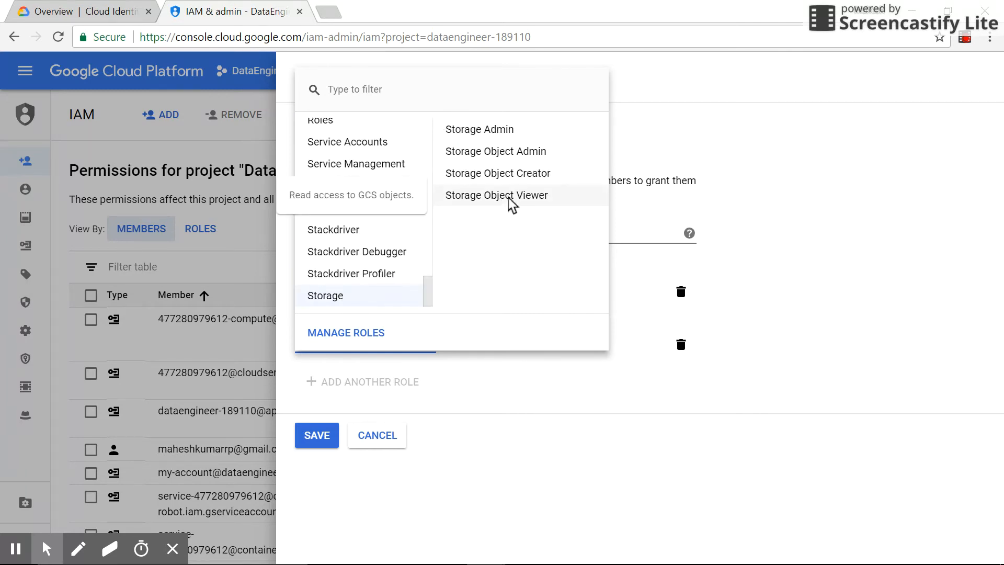
left_click(495, 195)
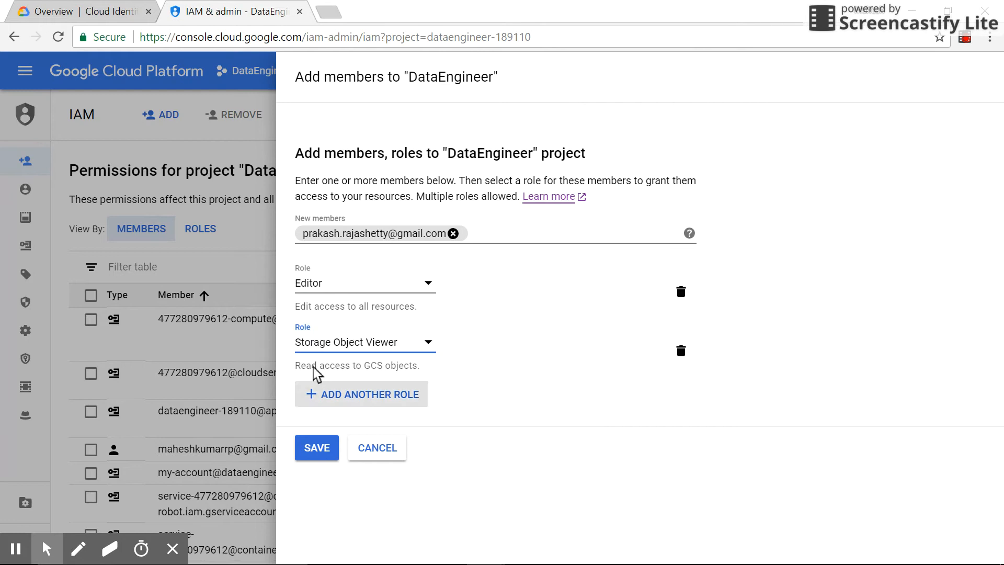
mouse_move(310, 289)
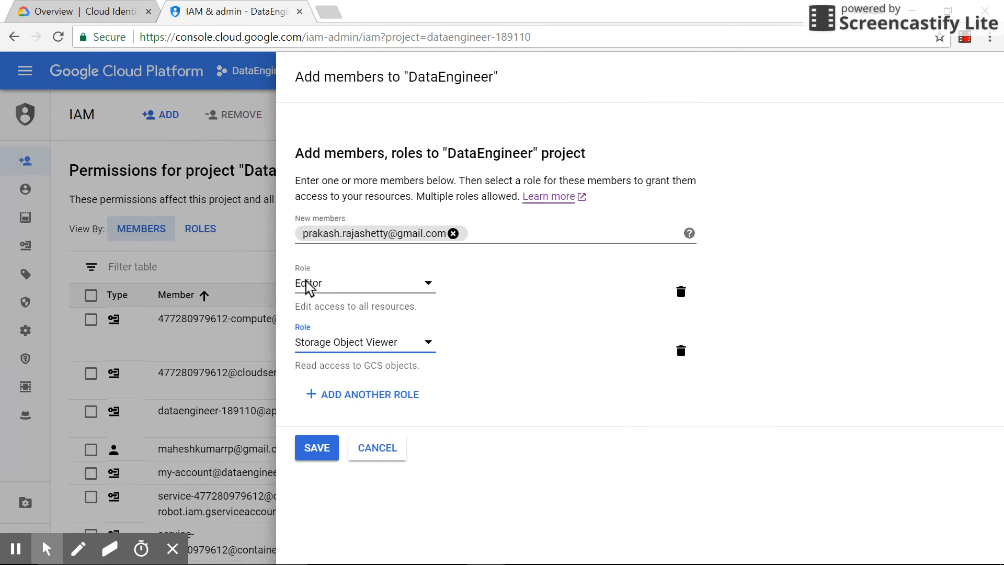
mouse_move(96, 10)
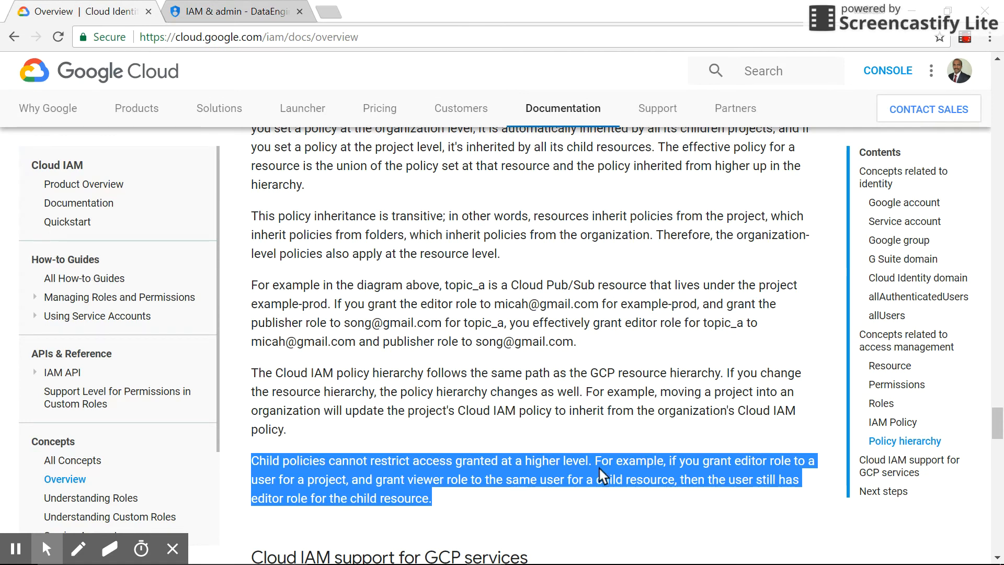
mouse_move(500, 489)
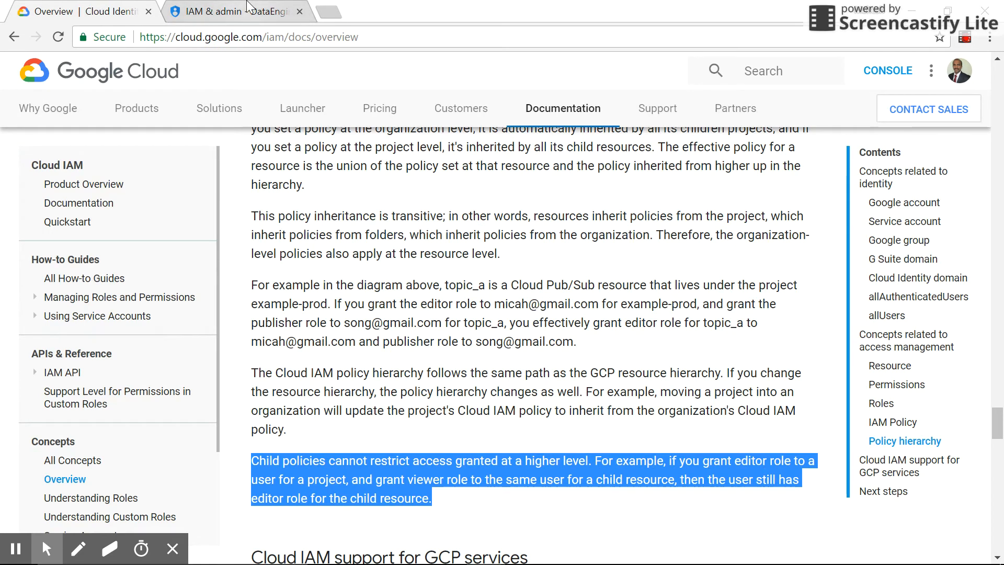
Step: Save the new member with Editor and Storage Object Viewer roles, then switch to the other account
left_click(237, 11)
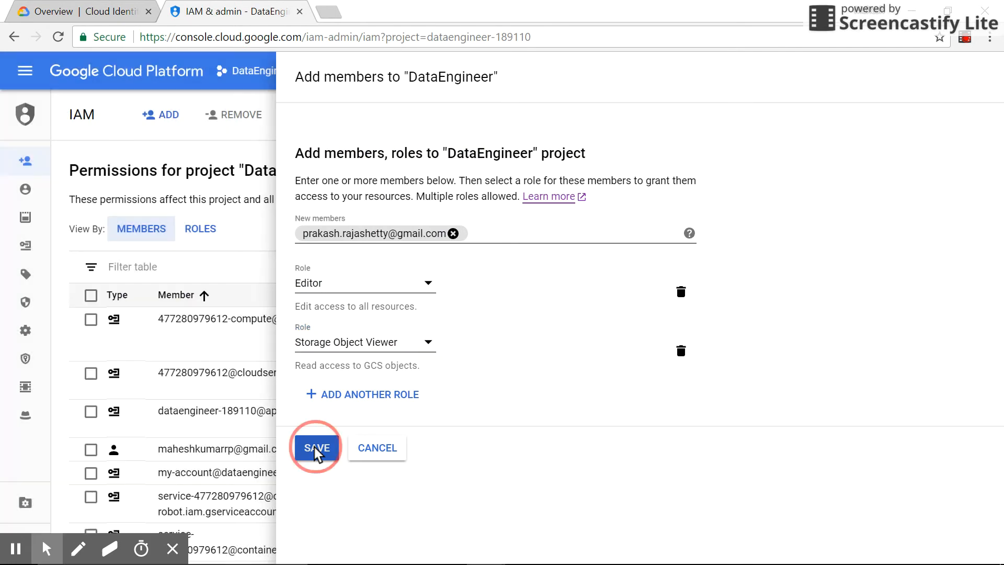
left_click(314, 446)
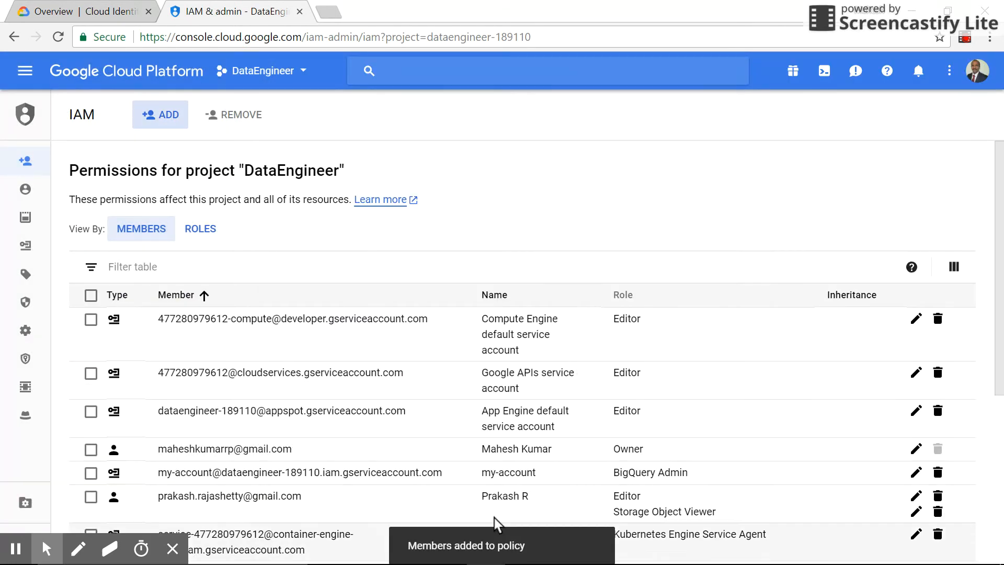
mouse_move(943, 133)
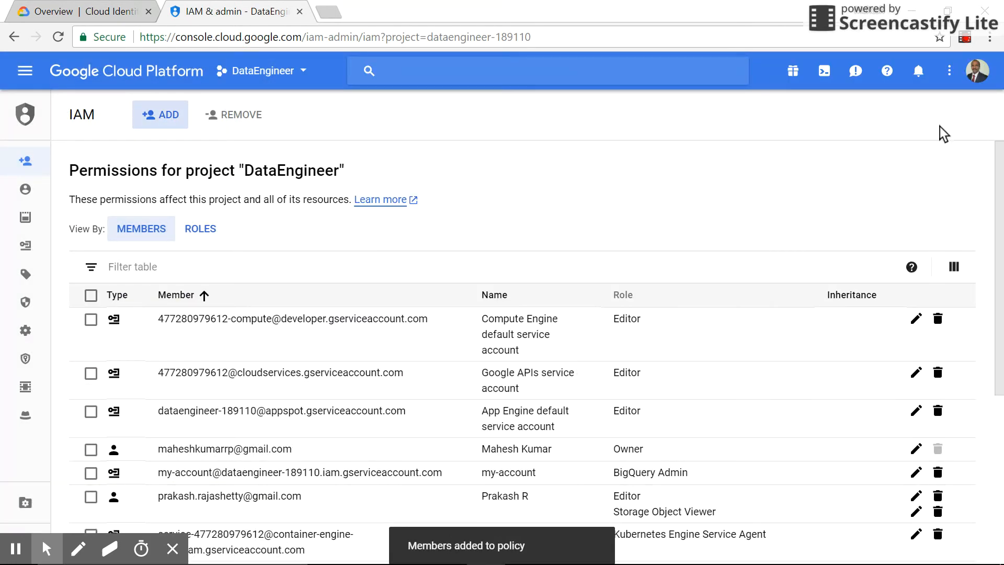
left_click(975, 71)
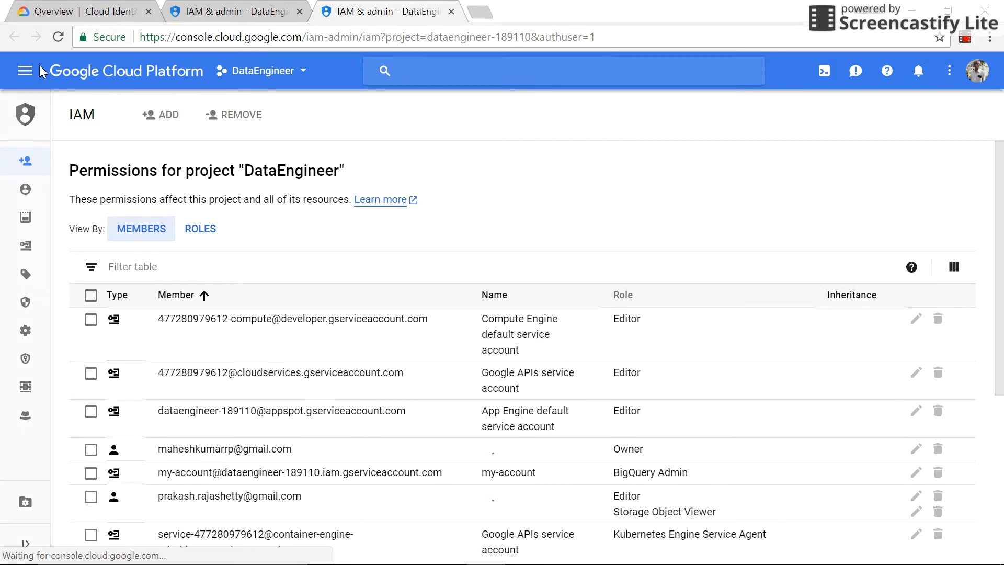
Step: As the added member, visit Compute Engine and see the dataengvm virtual machine
left_click(24, 70)
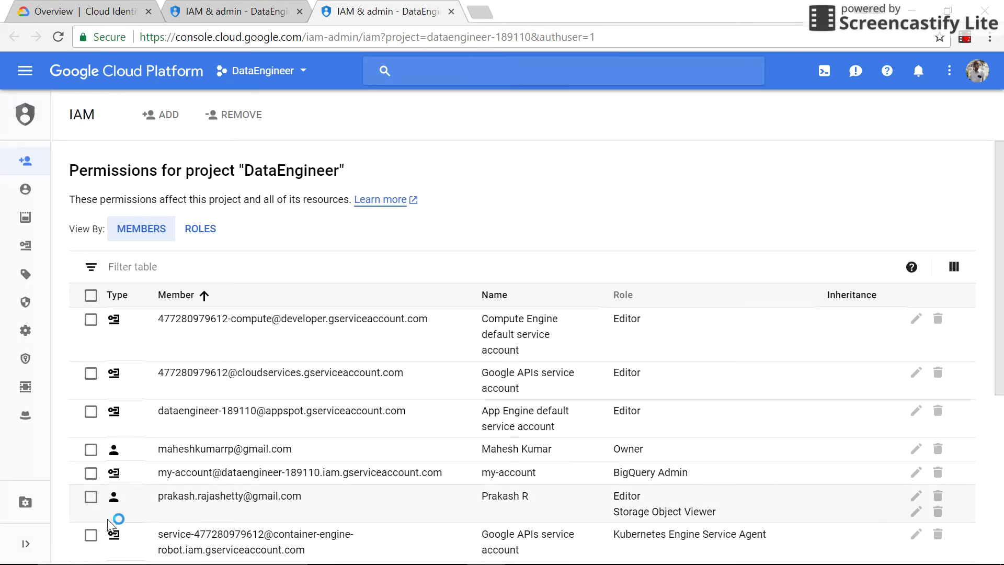
mouse_move(25, 70)
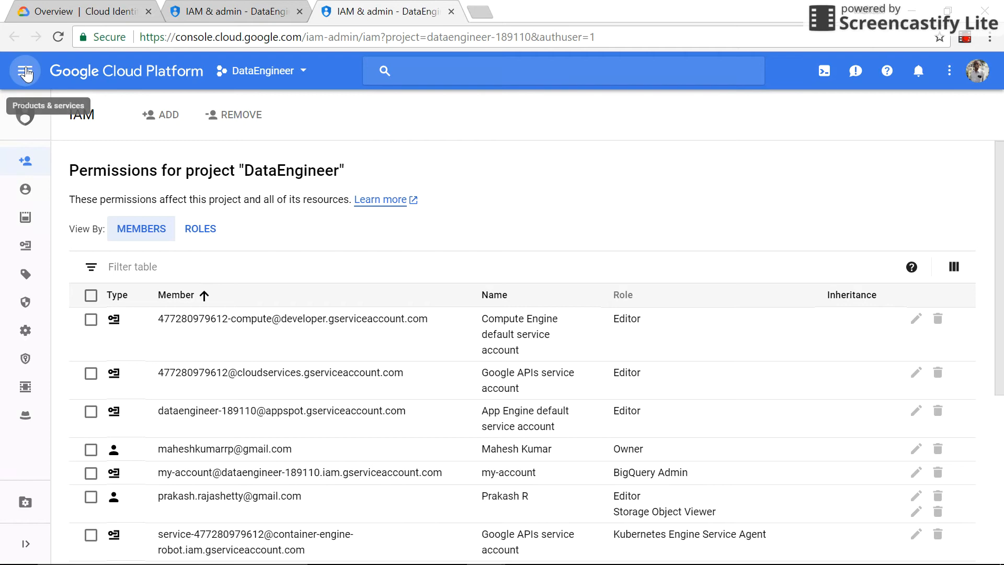
left_click(24, 70)
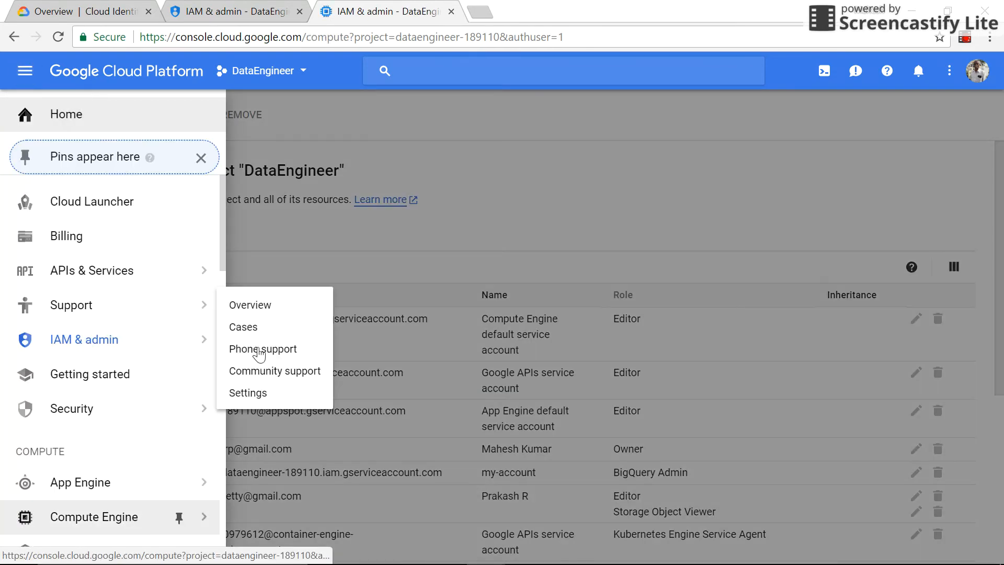
mouse_move(250, 304)
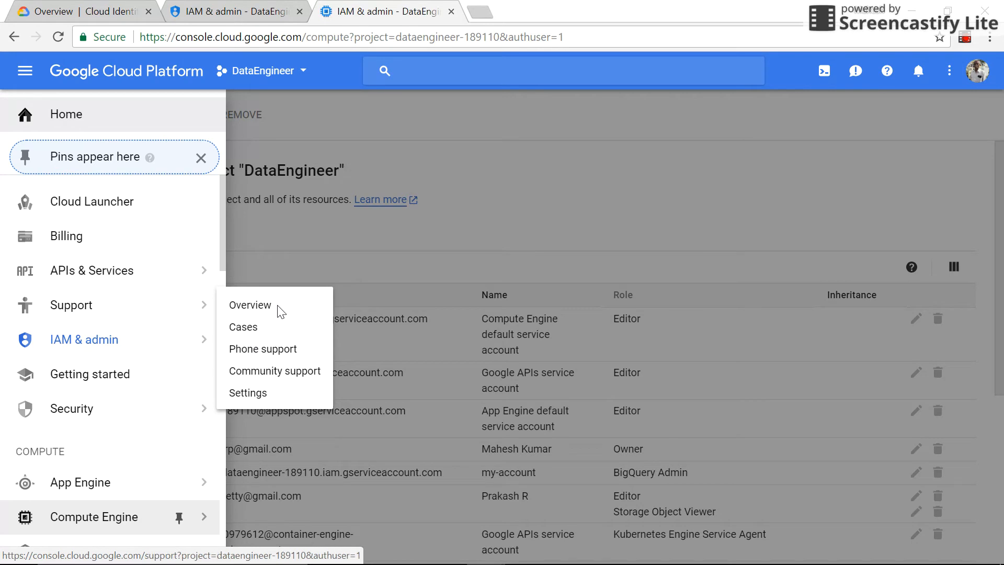
left_click(93, 516)
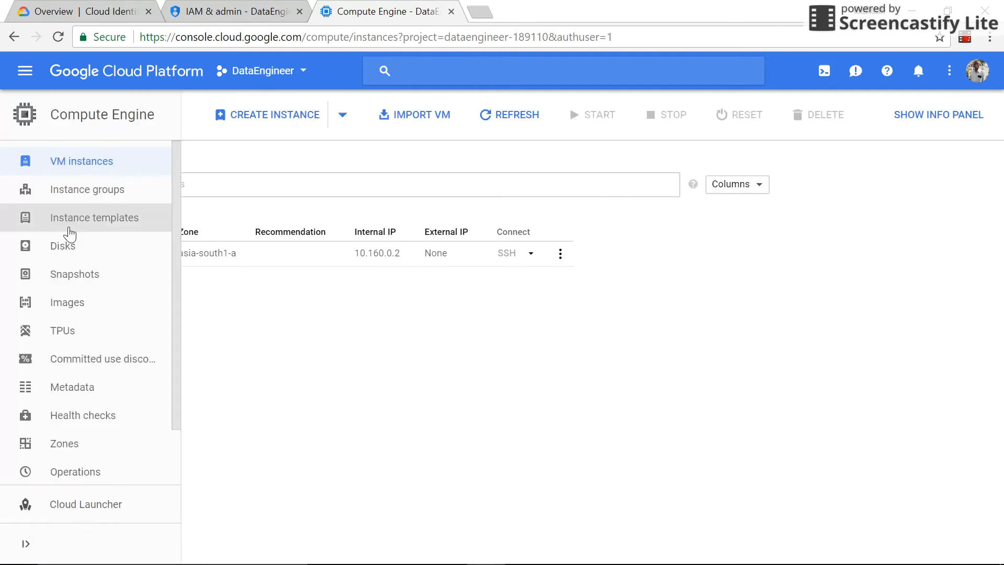
left_click(25, 70)
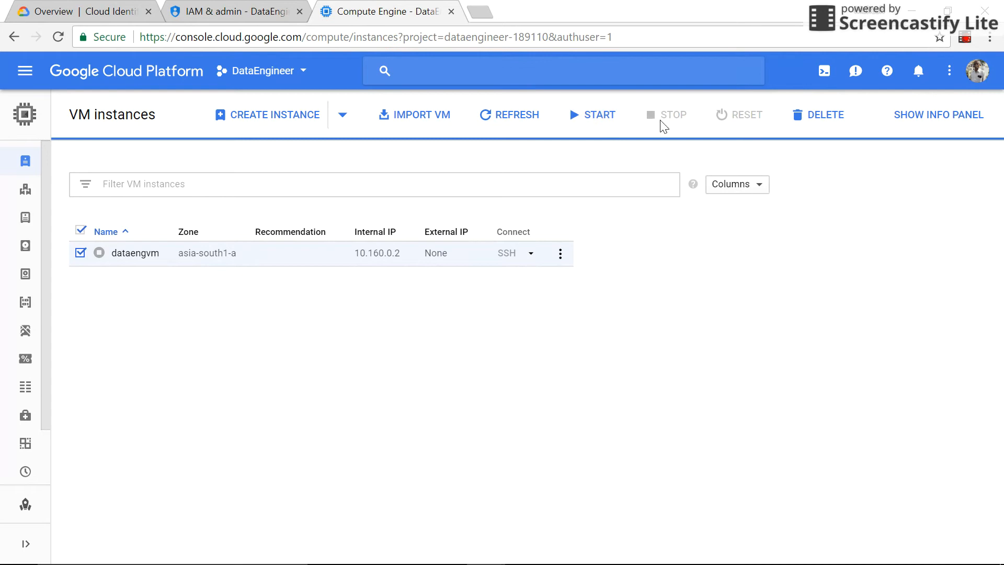
mouse_move(25, 70)
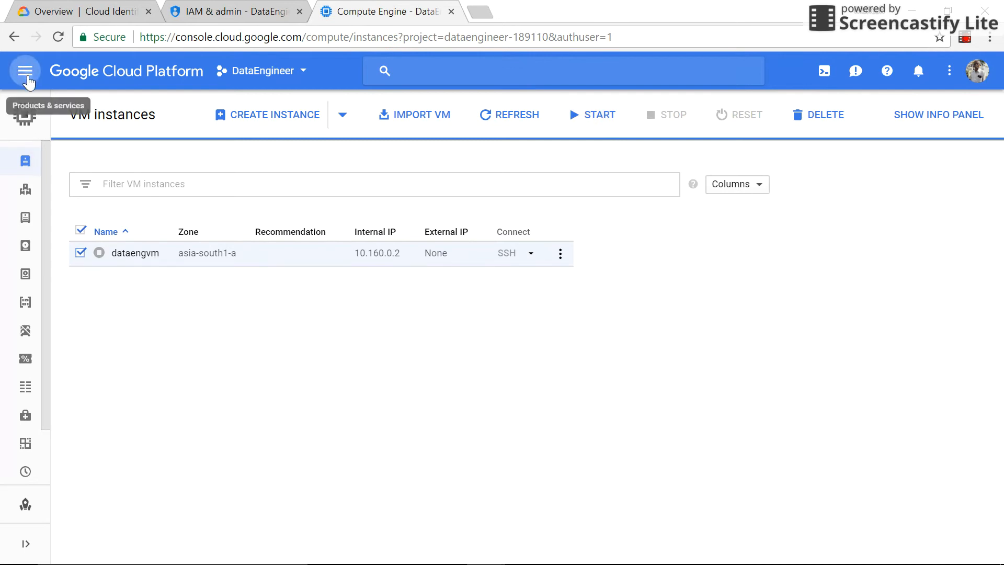
Step: Navigate to Storage > Browser to list buckets dataengineer-189110 and dataengineer-multi
left_click(25, 70)
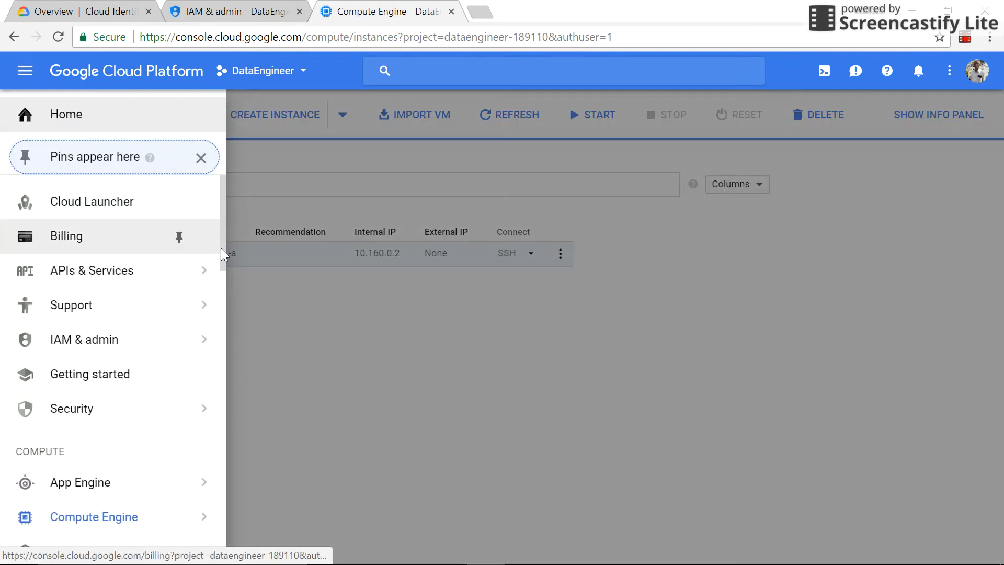
scroll("down", 3)
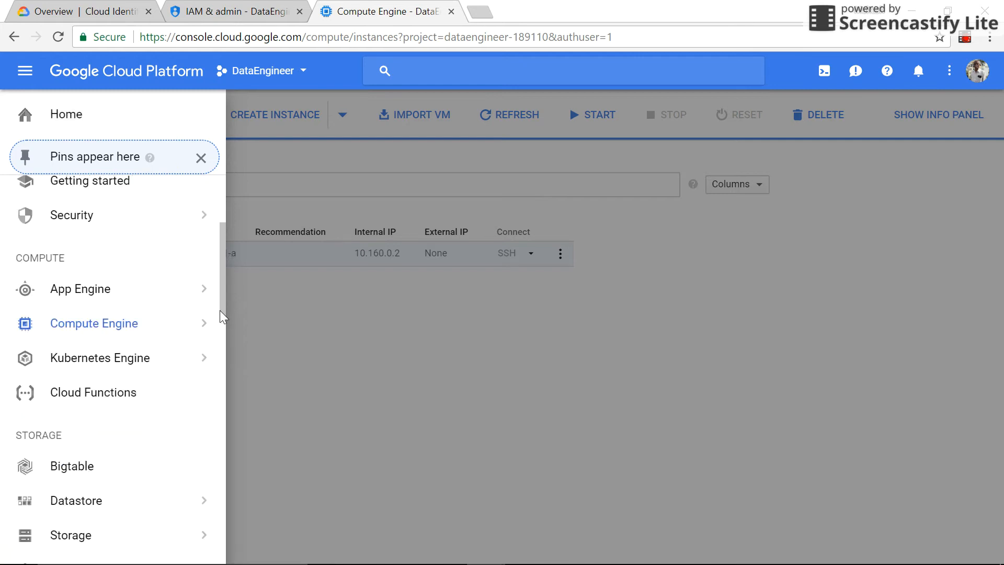
scroll("down", 3)
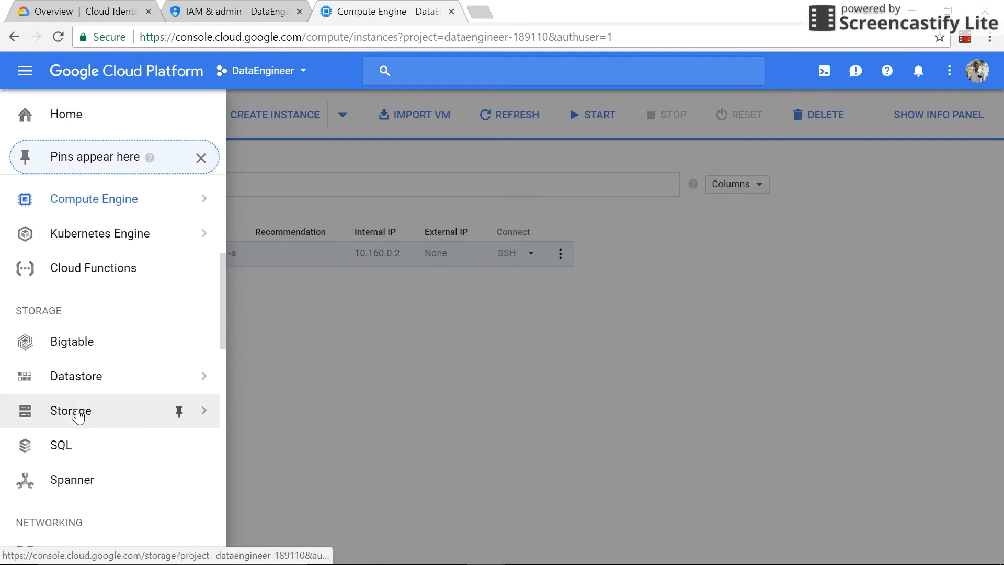
left_click(70, 410)
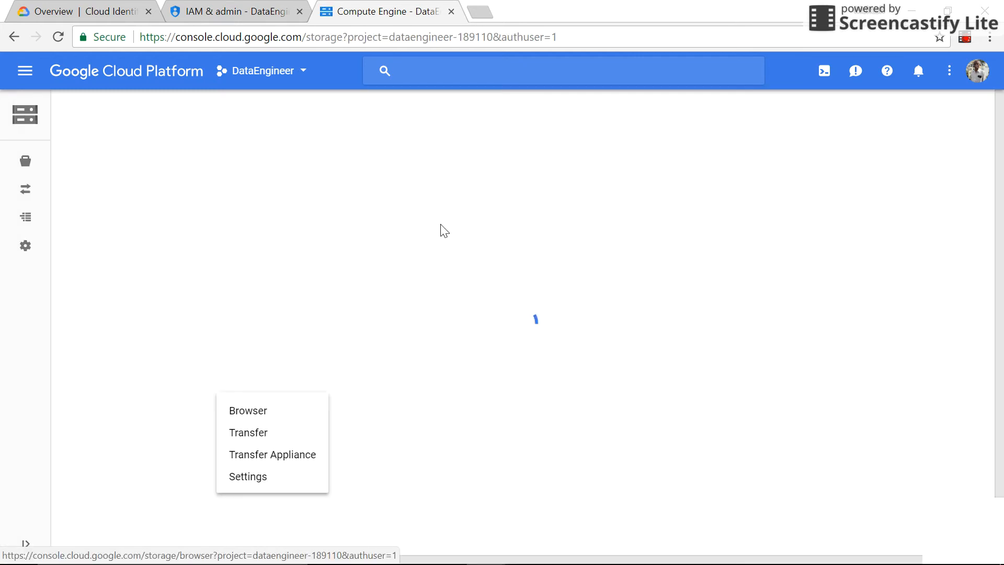
left_click(247, 410)
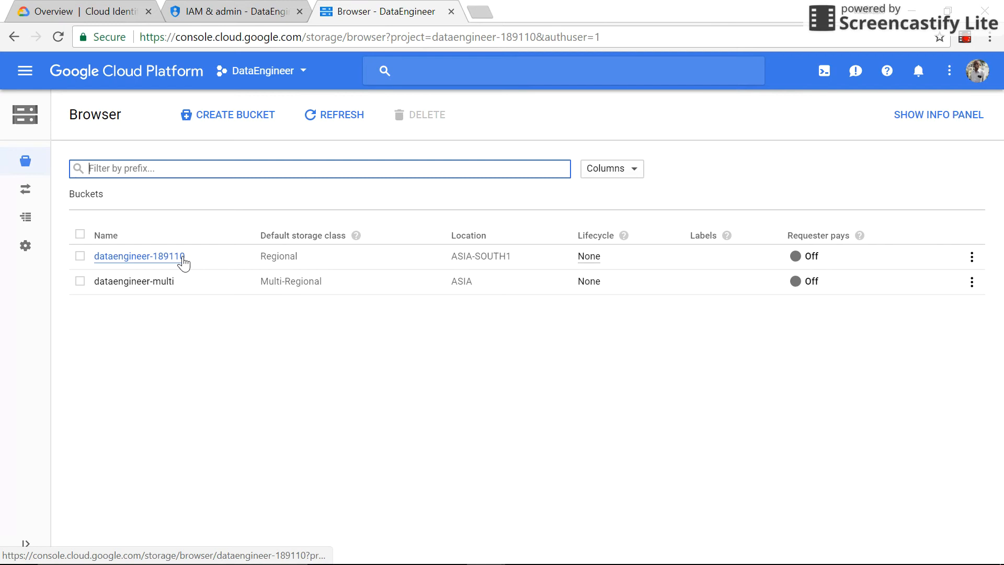
mouse_move(213, 298)
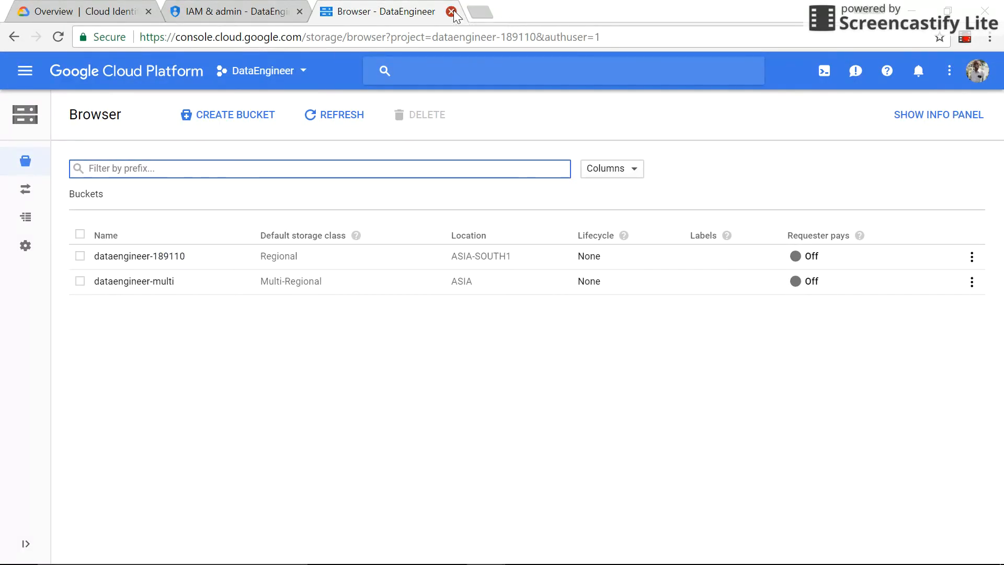
Step: Remove the member's Editor role, leaving Storage Object Viewer, then switch to the member's account
left_click(451, 11)
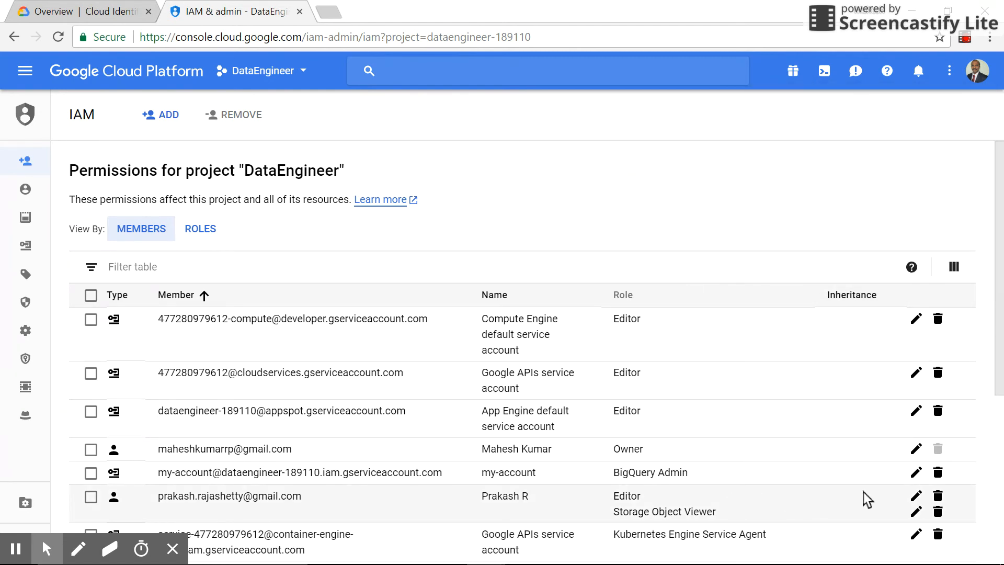
mouse_move(937, 499)
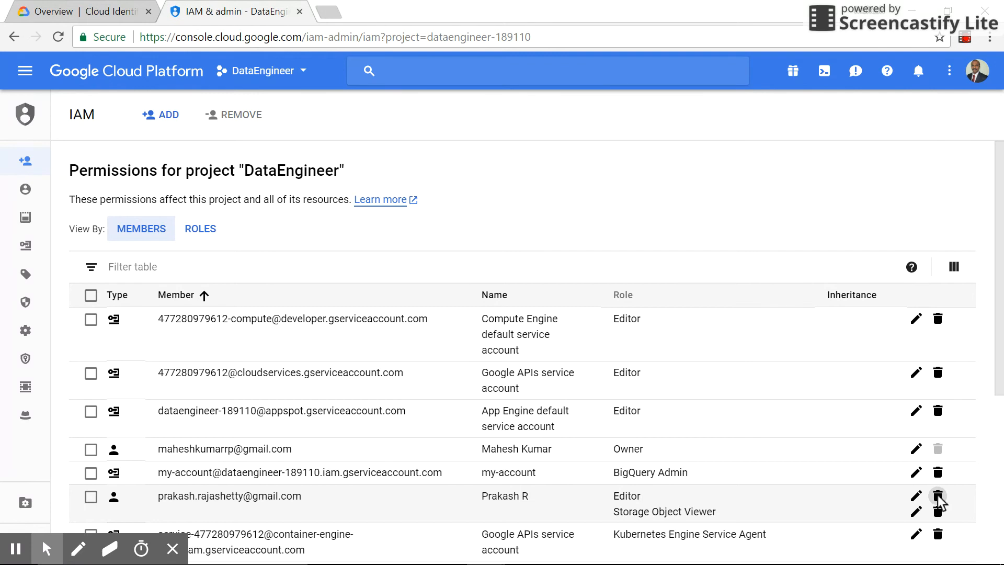
left_click(937, 496)
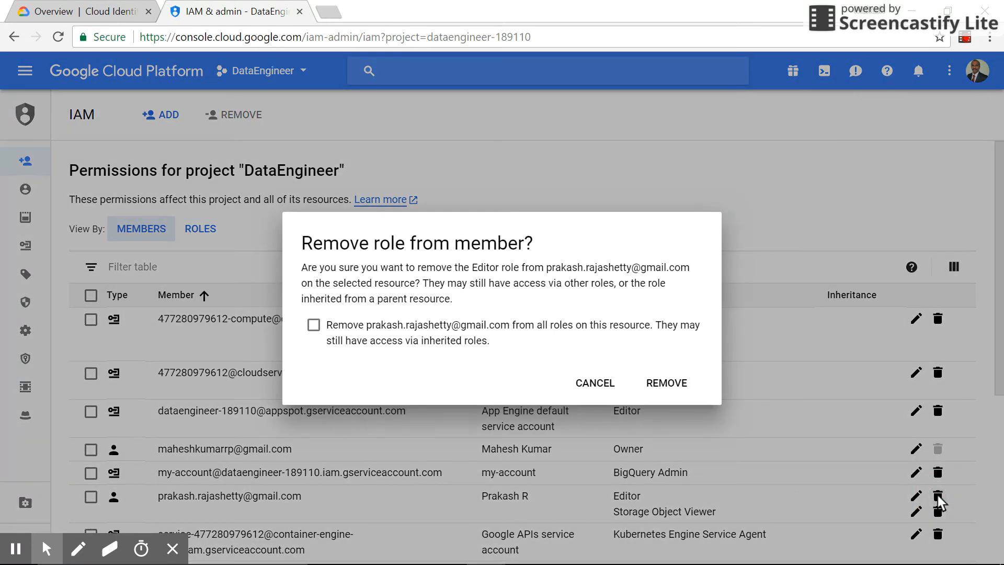
mouse_move(434, 318)
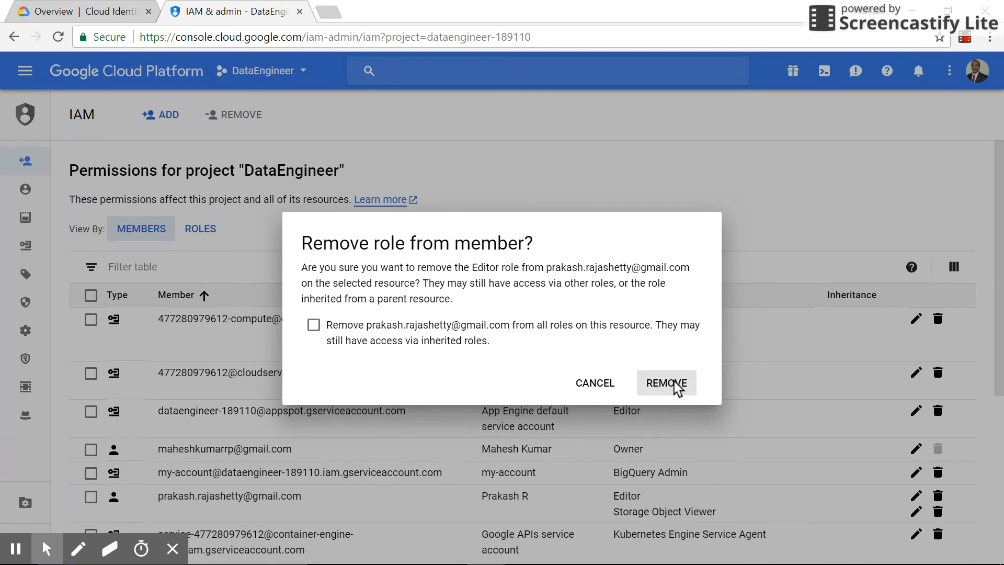
left_click(666, 383)
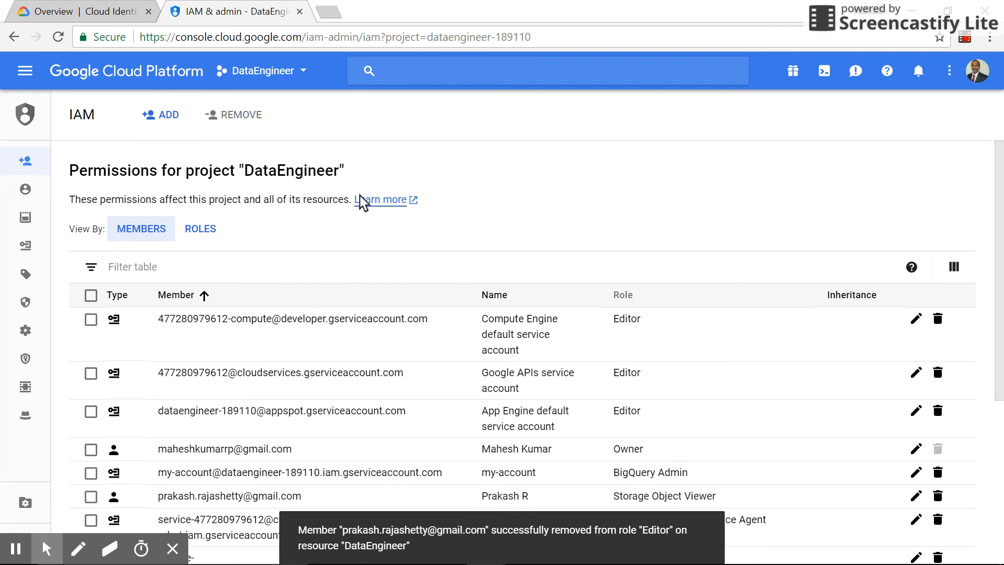
mouse_move(980, 70)
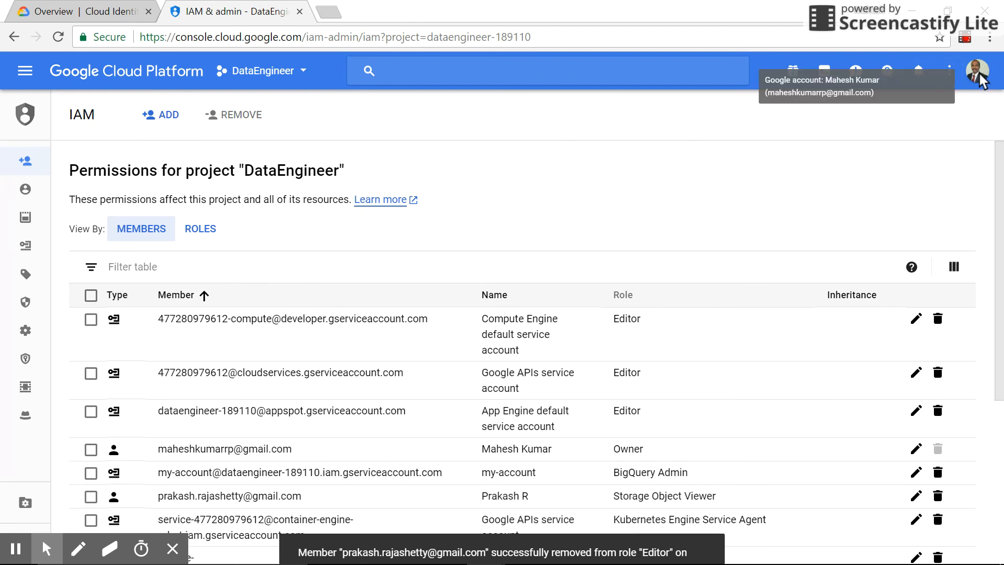
left_click(975, 70)
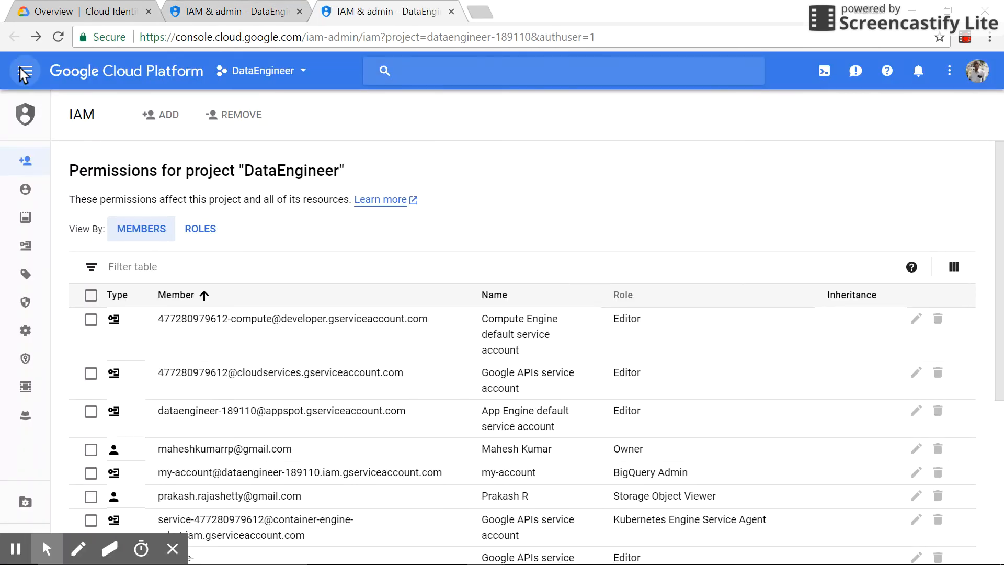
Step: As the member, go to Storage > Browser, which fails to load, then activate Cloud Shell
left_click(25, 70)
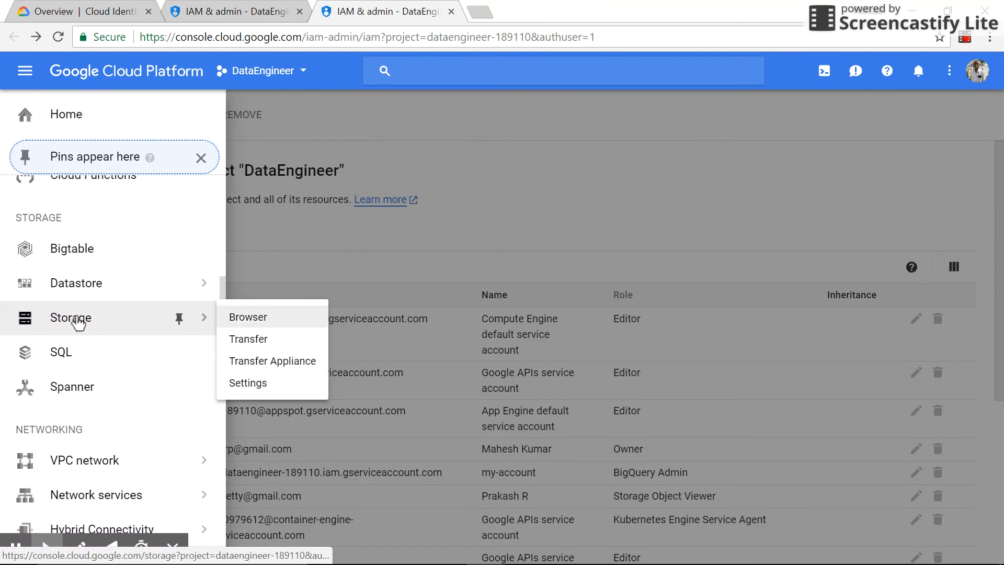
left_click(248, 316)
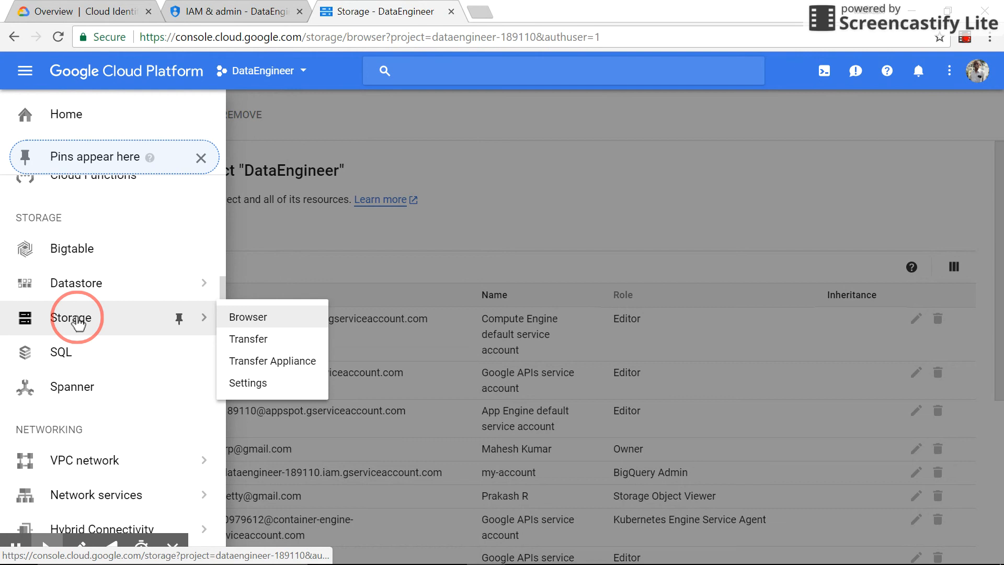
left_click(247, 315)
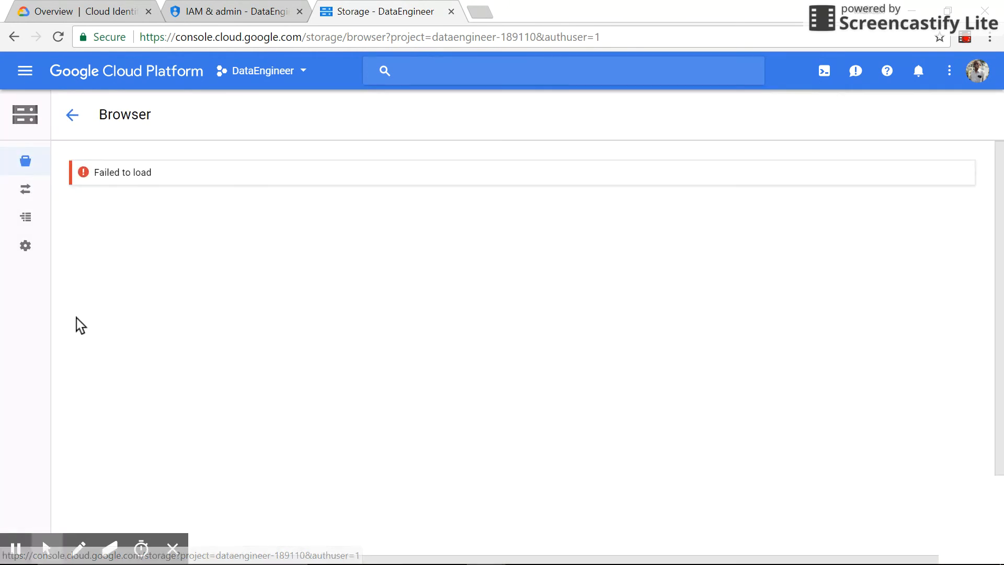
mouse_move(802, 121)
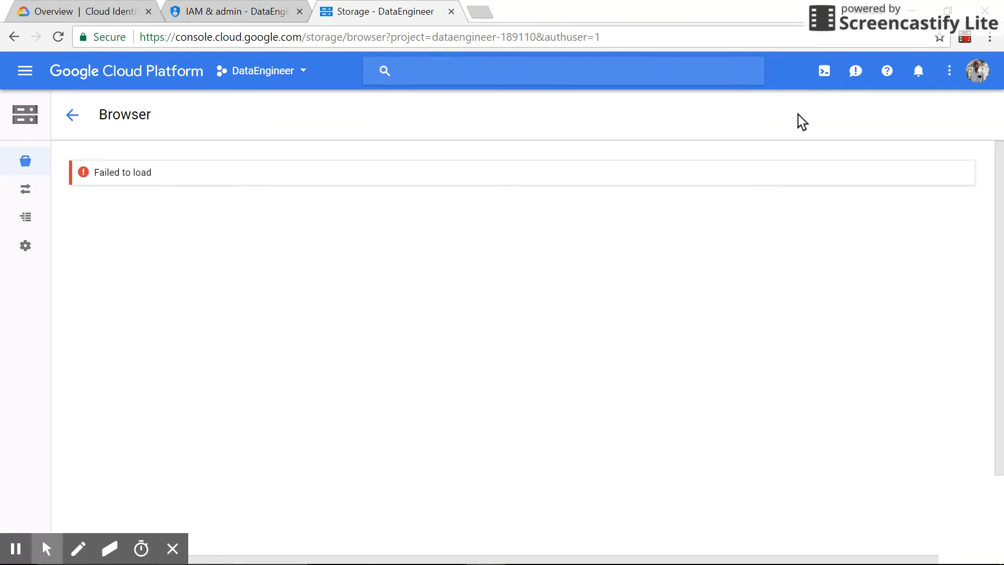
left_click(823, 70)
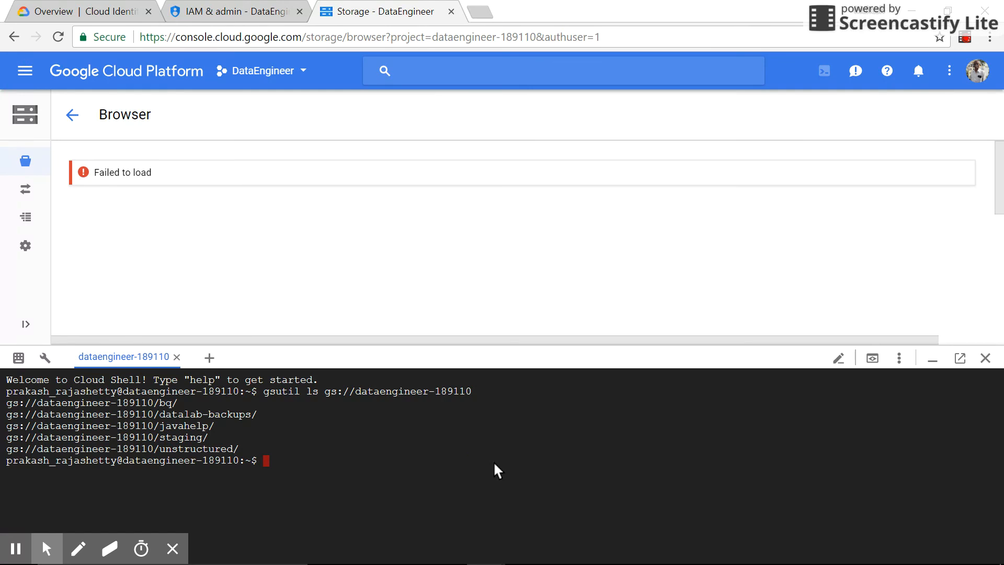
Step: Run gsutil ls gs://dataengineer-189110 in Cloud Shell to list the bucket's folders
type("gsutil ls gs://dataengineer-189110")
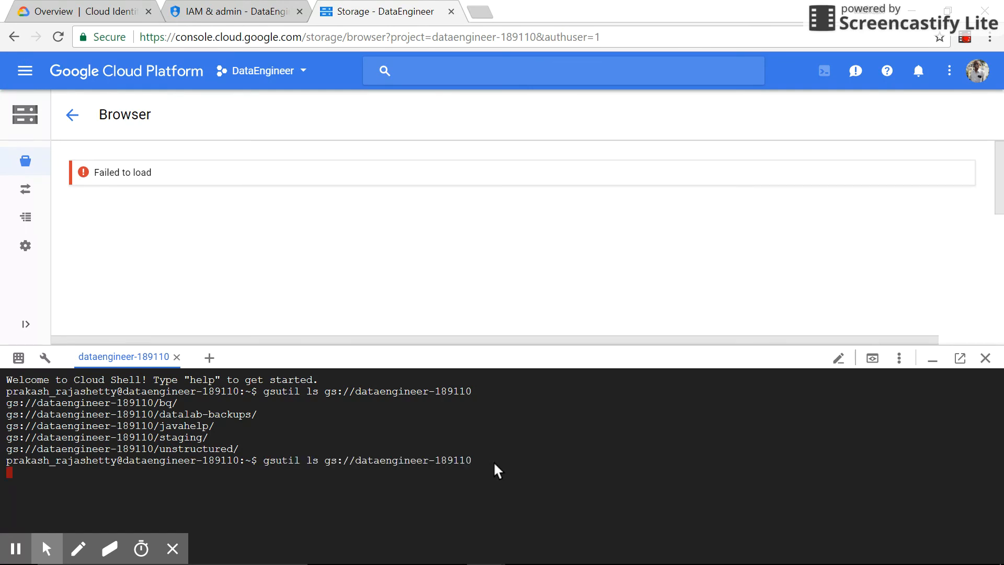
key("Return")
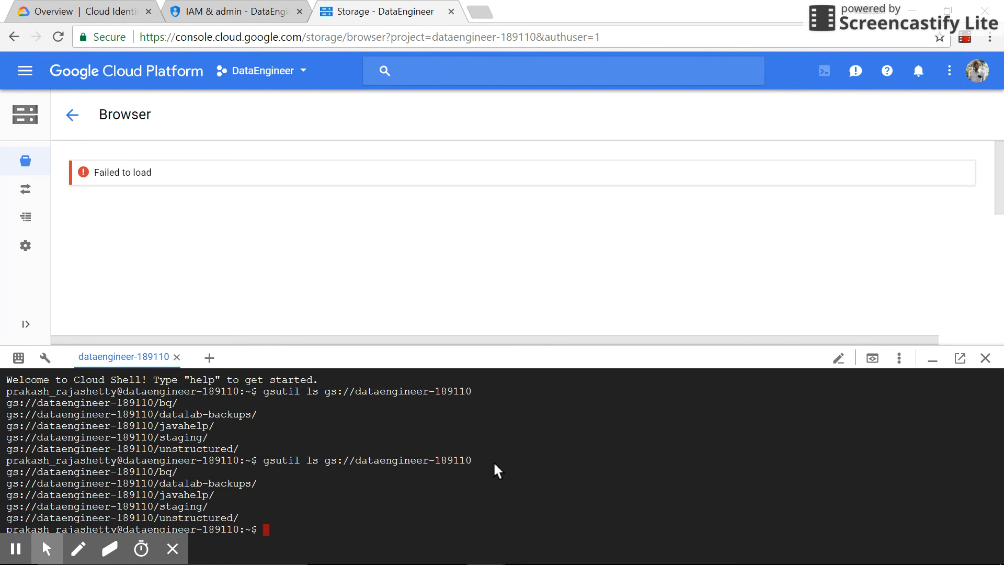
mouse_move(178, 144)
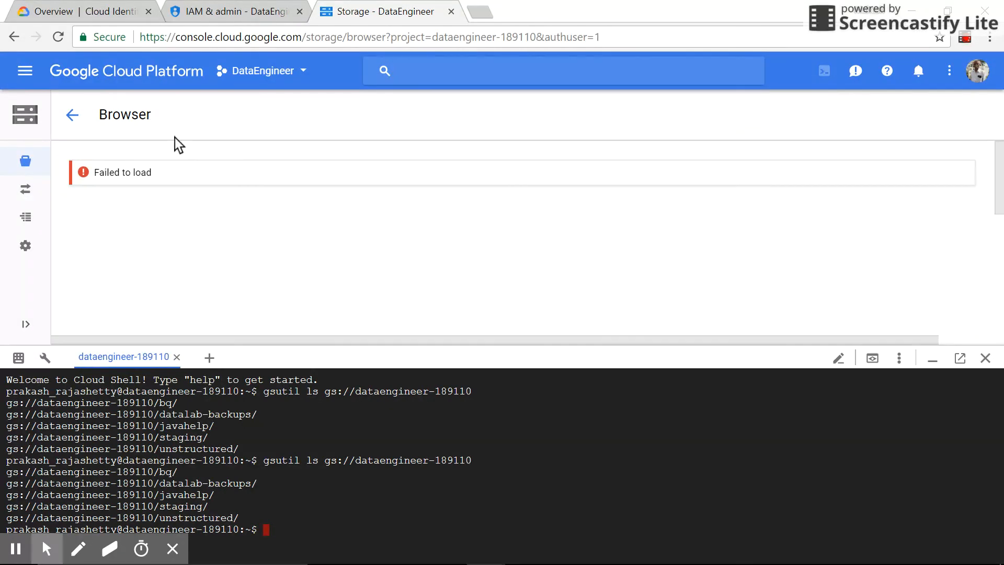